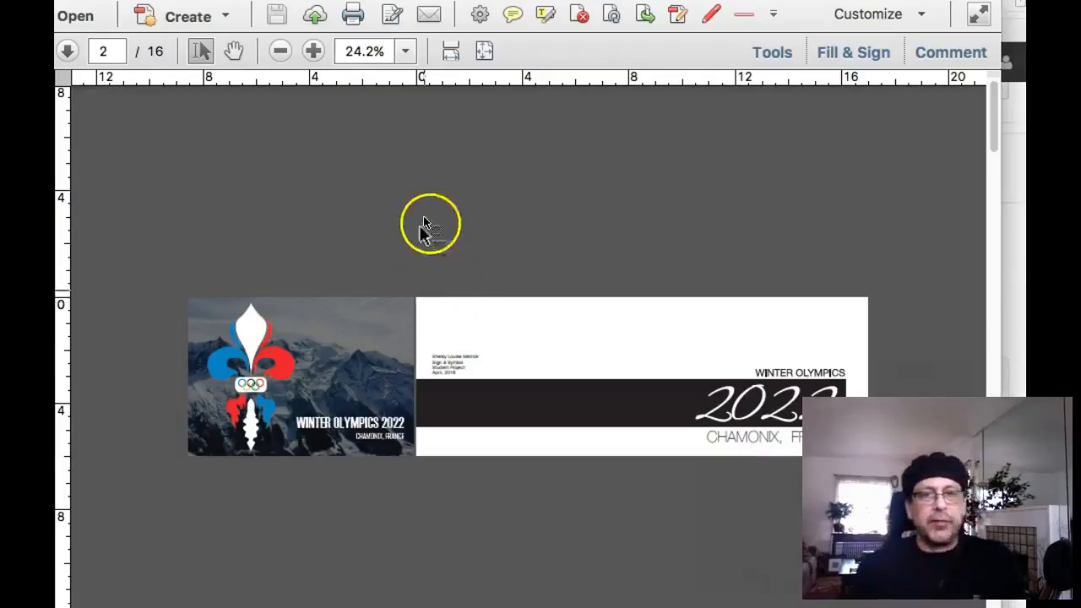
mouse_move(756, 371)
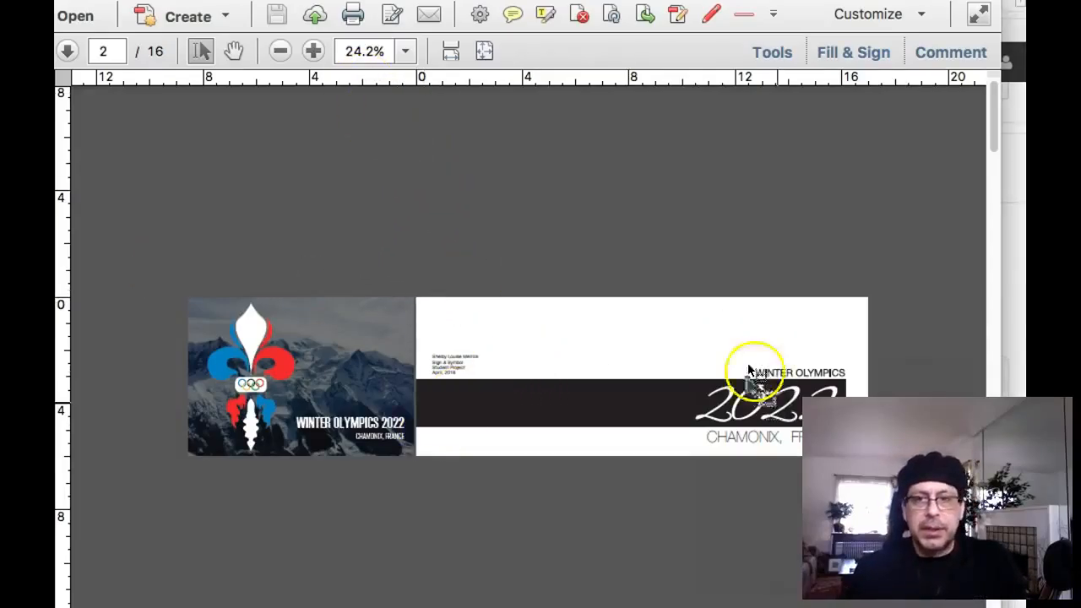
mouse_move(634, 70)
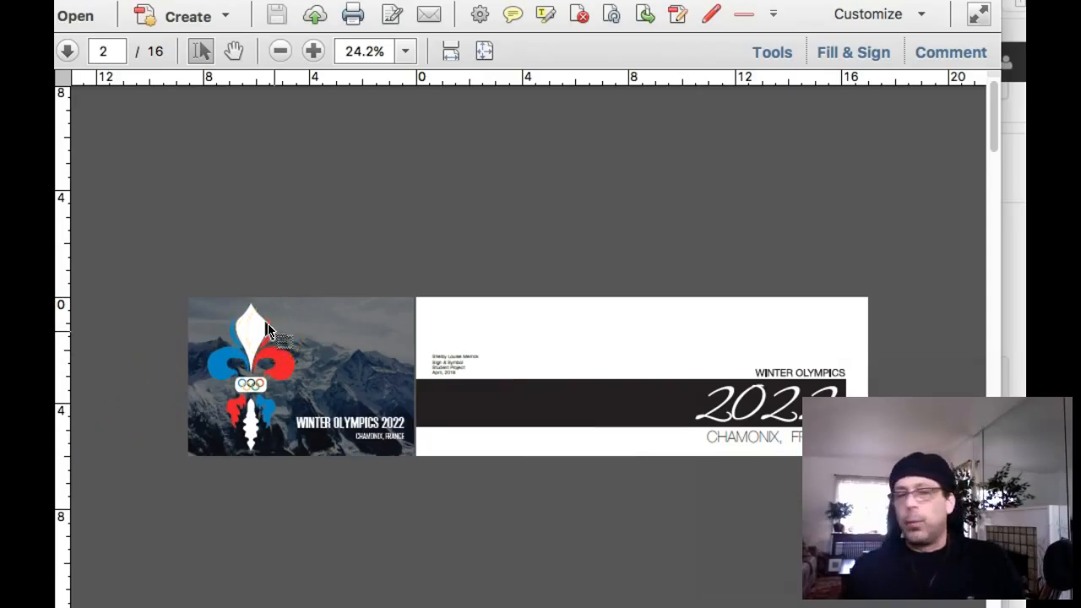
mouse_move(587, 249)
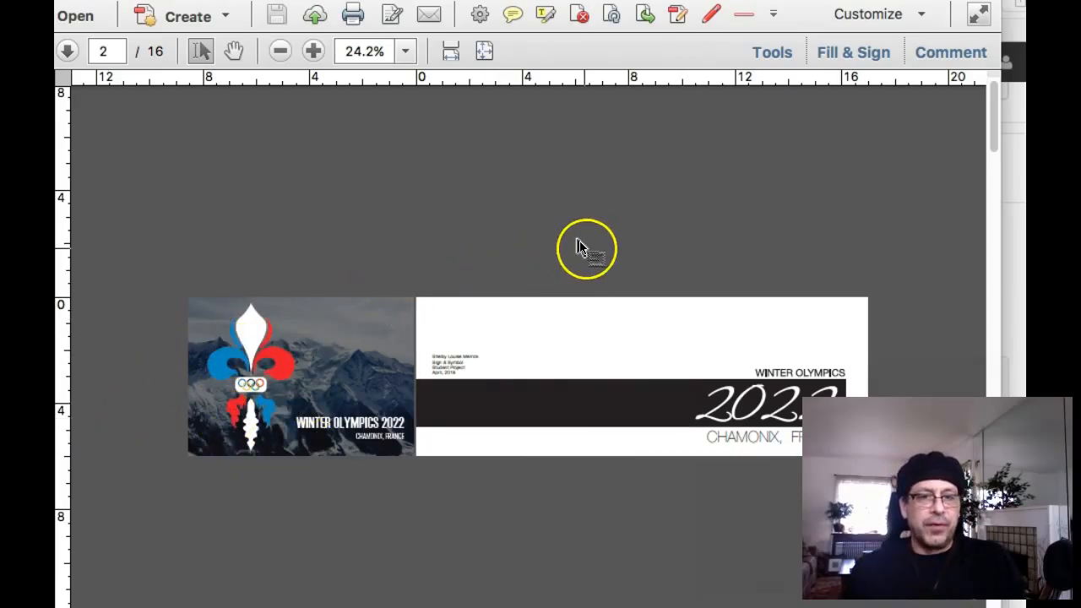
mouse_move(582, 249)
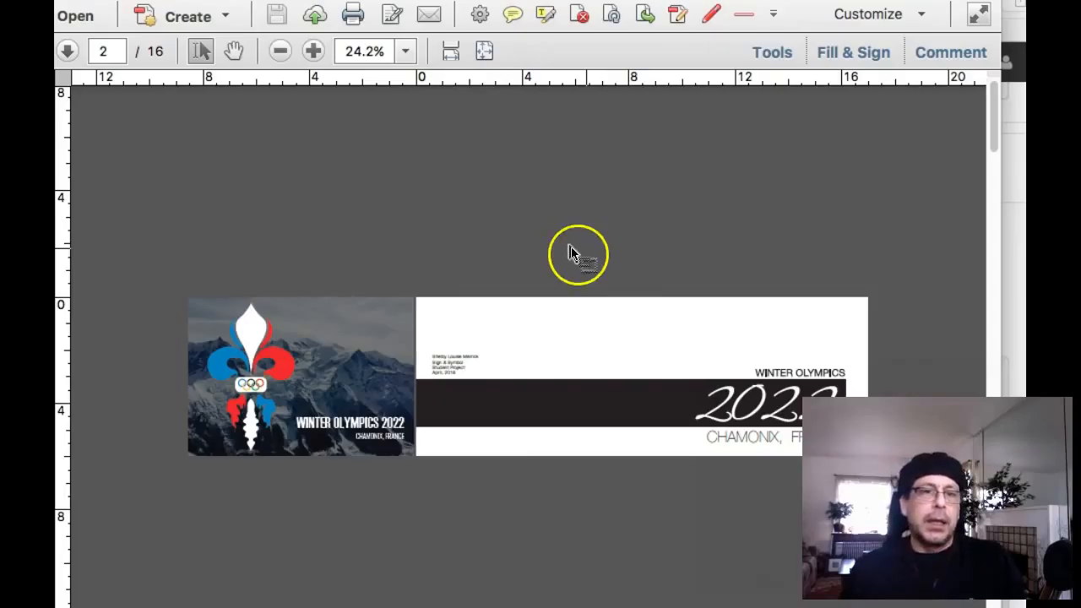
mouse_move(566, 319)
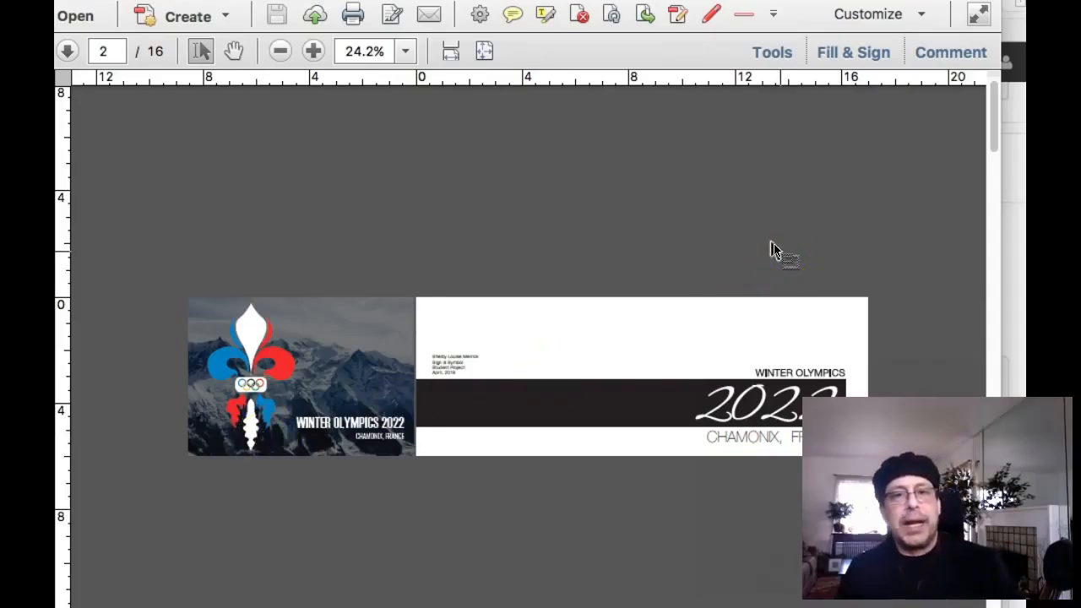
mouse_move(763, 261)
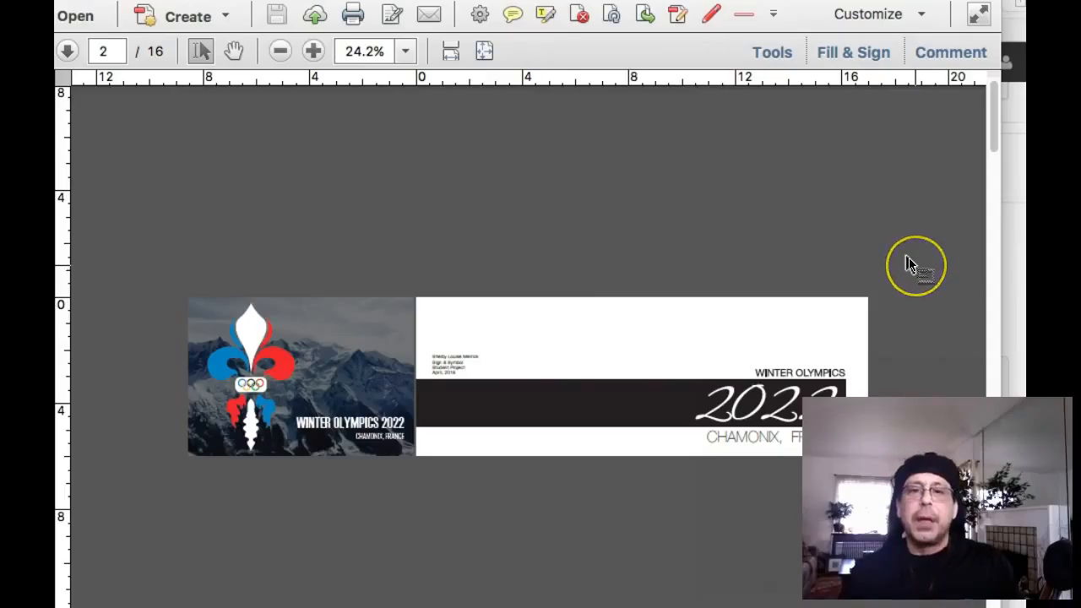
mouse_move(621, 297)
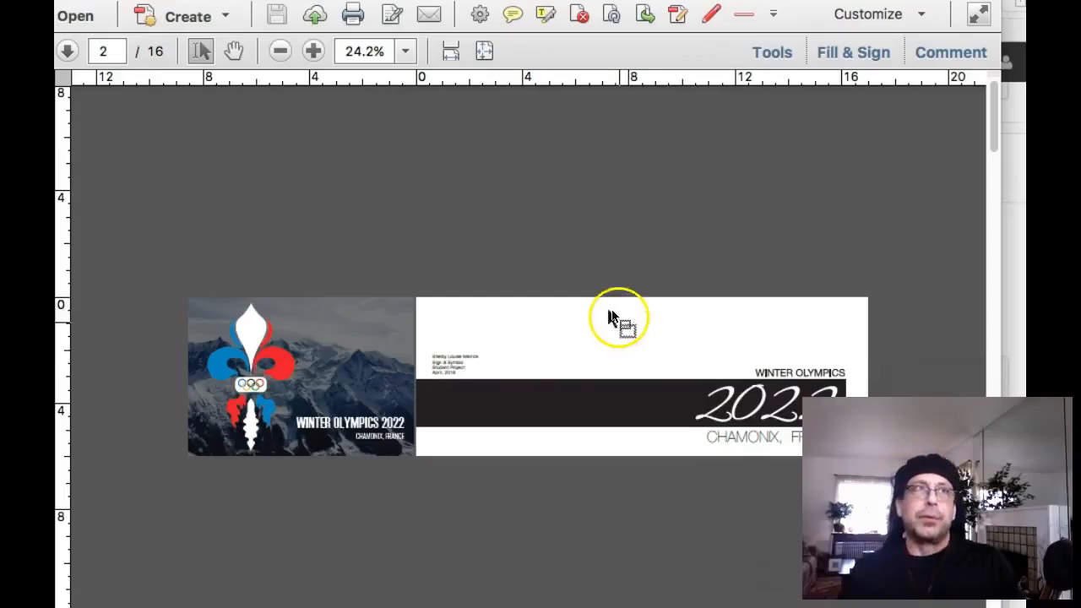
mouse_move(654, 330)
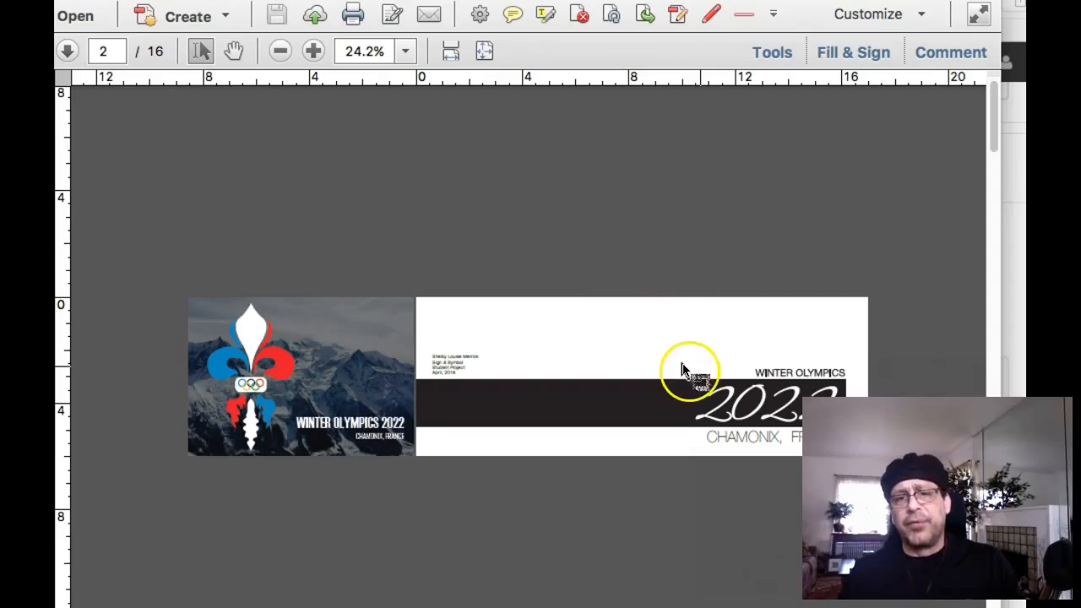
mouse_move(333, 354)
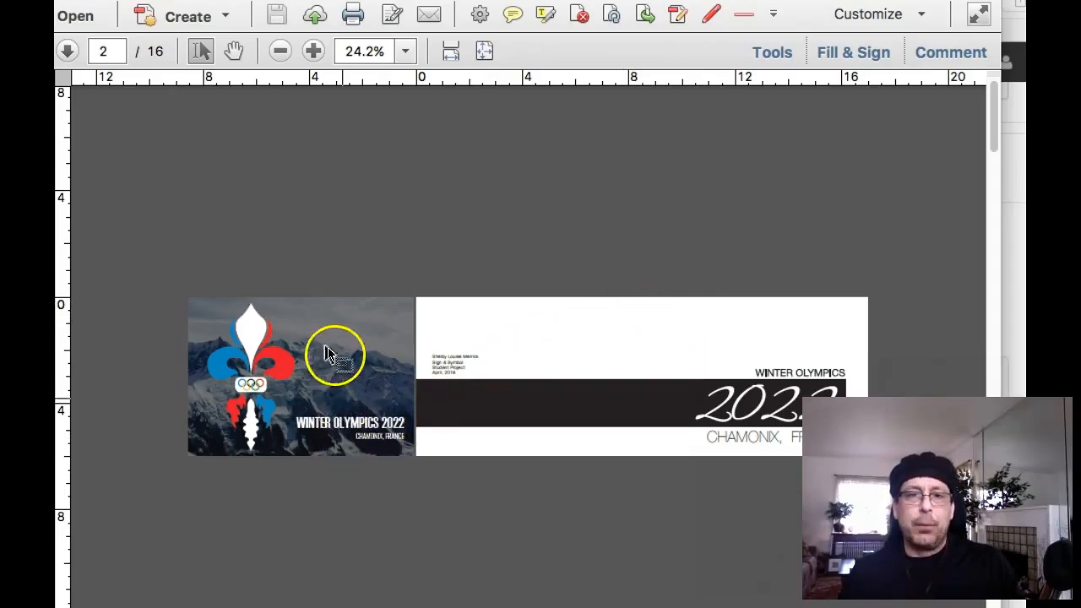
mouse_move(743, 503)
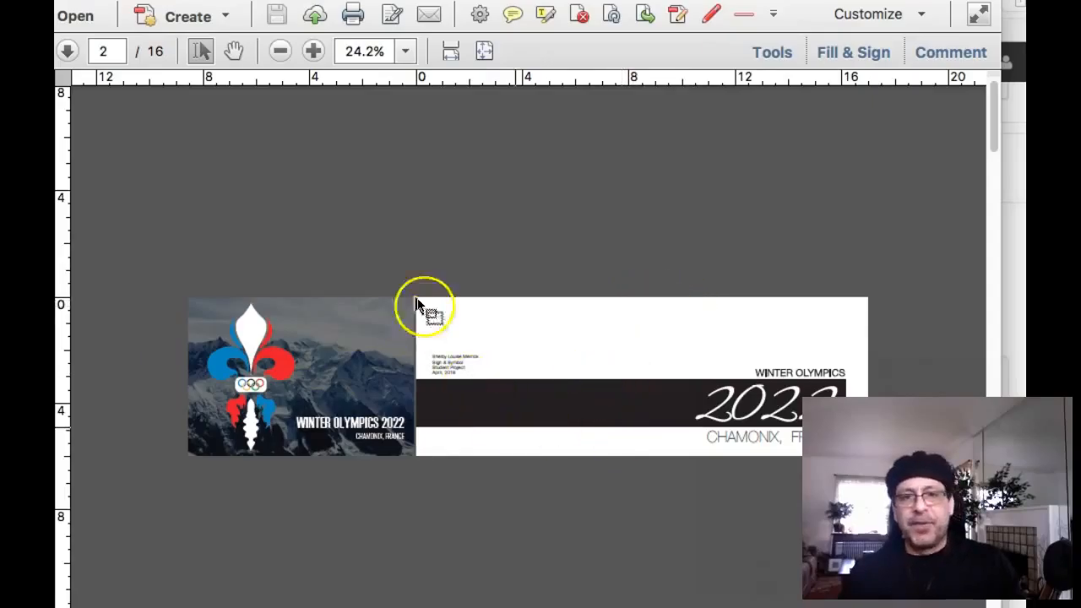
mouse_move(632, 317)
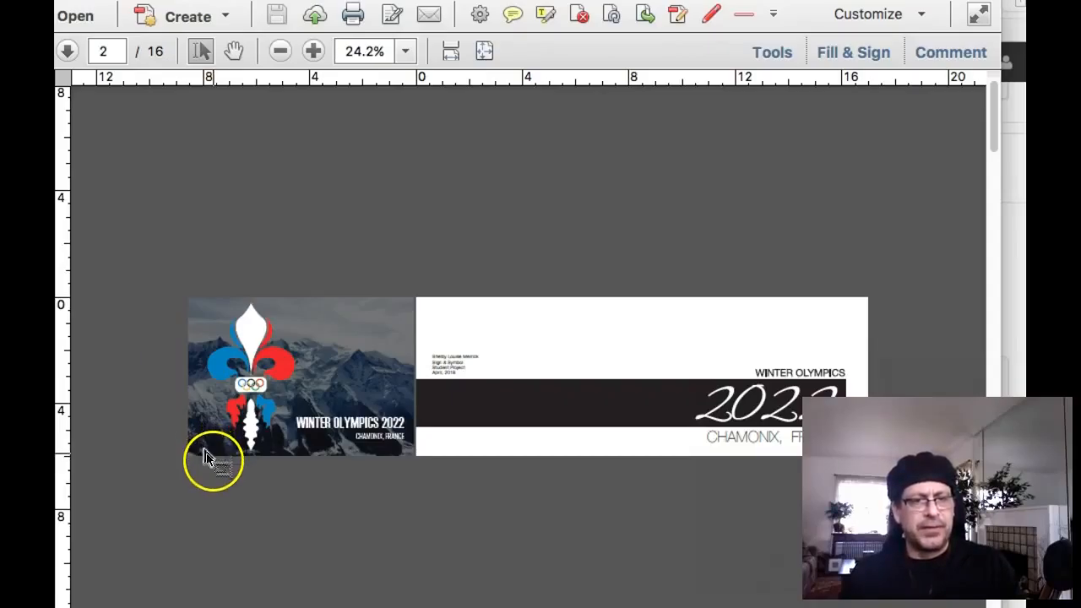
mouse_move(444, 272)
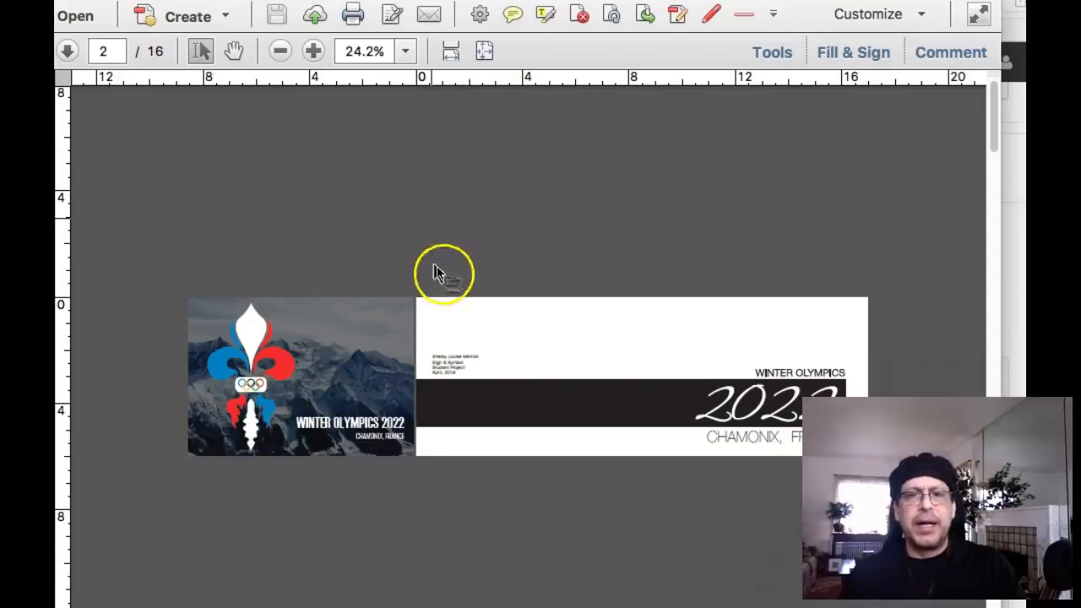
mouse_move(602, 206)
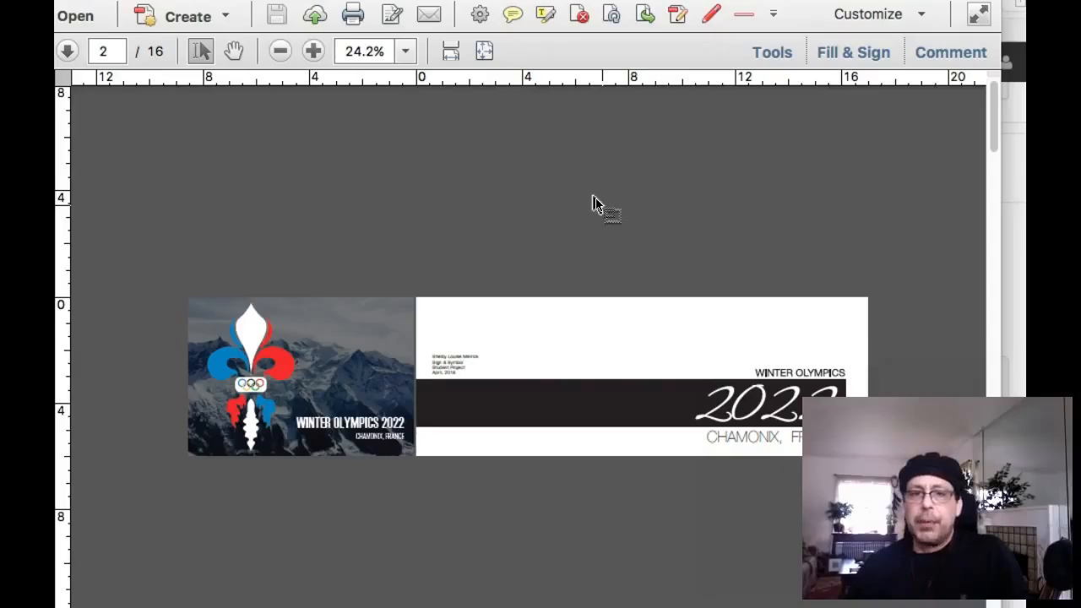
mouse_move(919, 306)
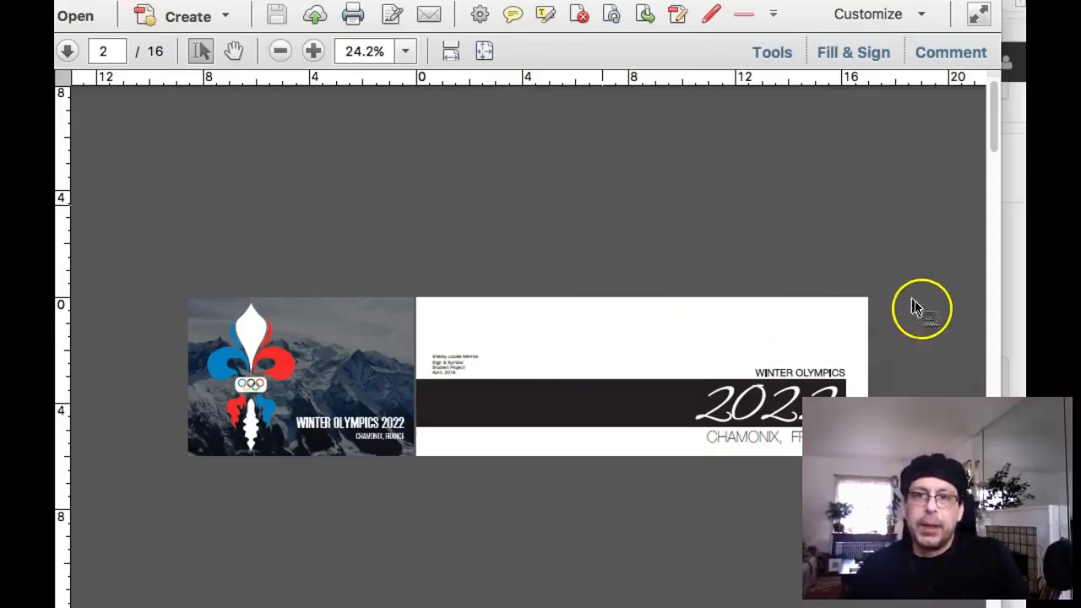
mouse_move(841, 114)
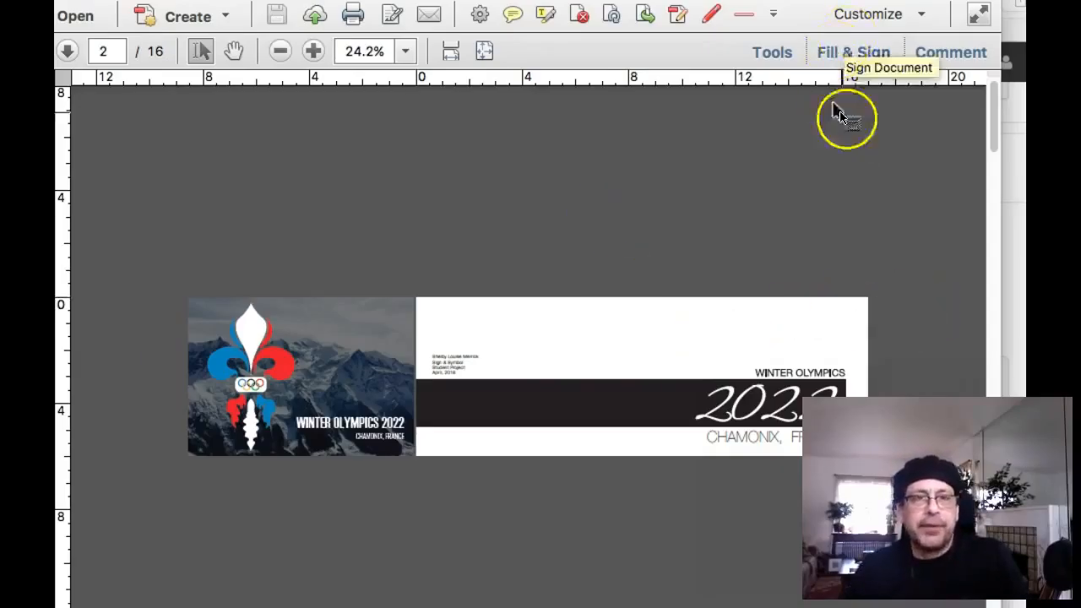
mouse_move(841, 114)
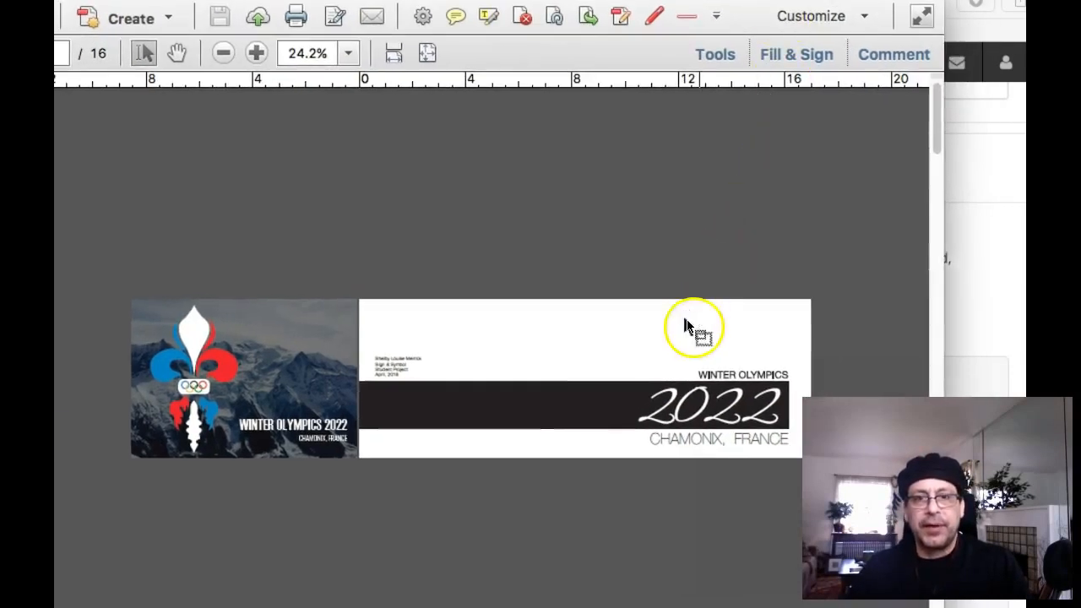
mouse_move(600, 553)
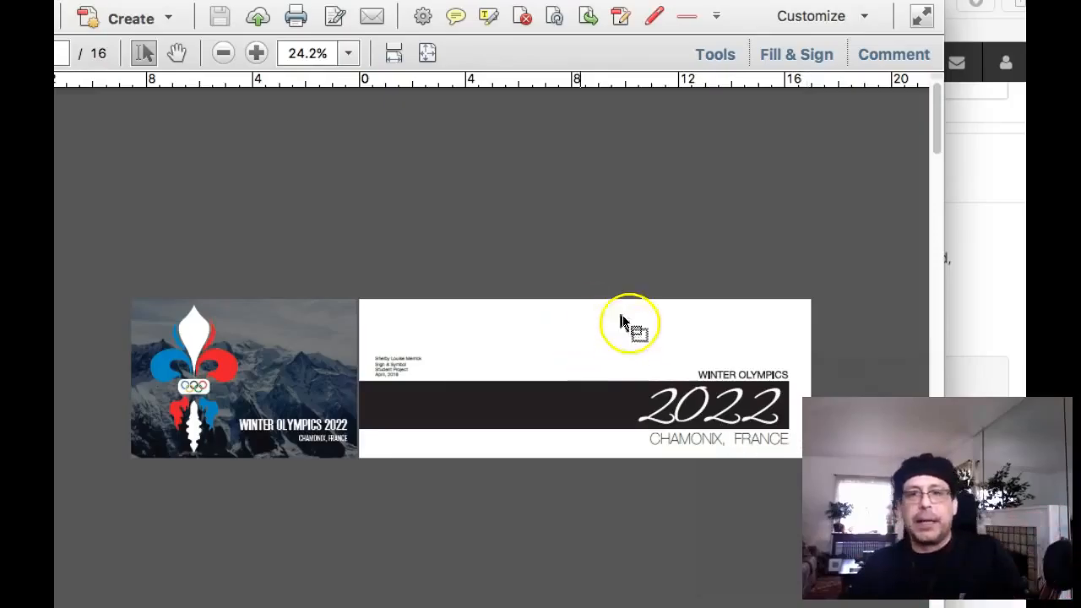
mouse_move(565, 308)
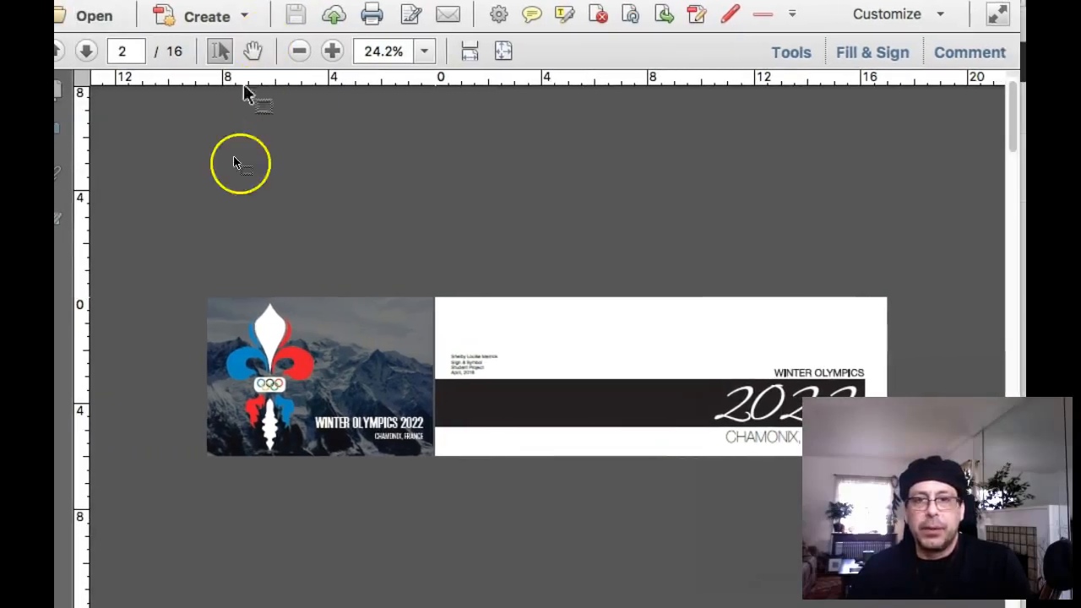
- Advance from page 2 to page 3, the mountain panorama and Welcome to Chamonix spread
click(85, 50)
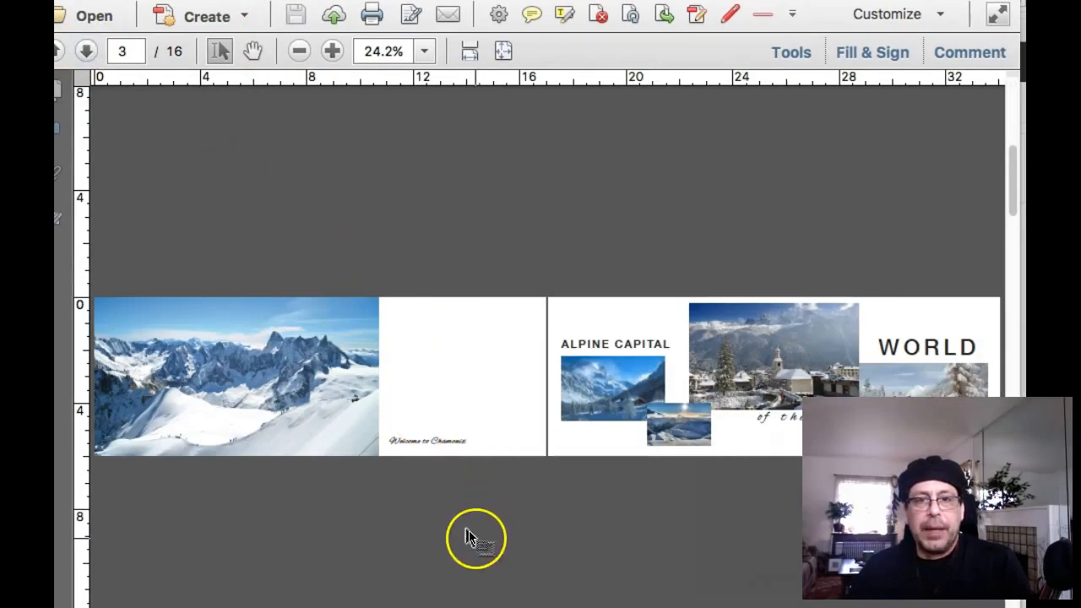
mouse_move(422, 412)
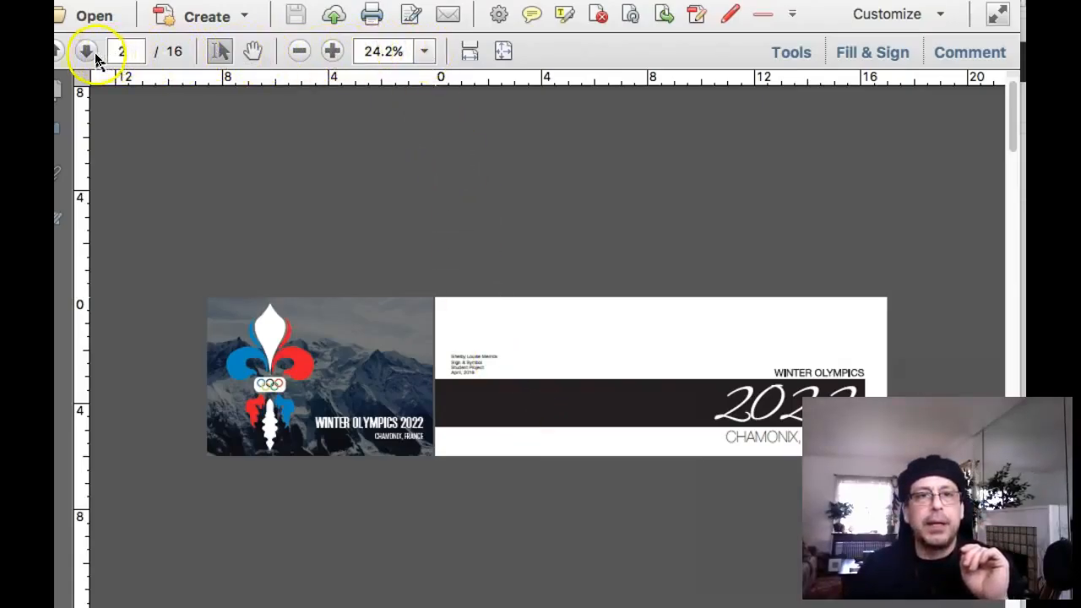
- Page ahead from page 3 through the Culture, See the World, rings and logo spreads to page 13
click(86, 51)
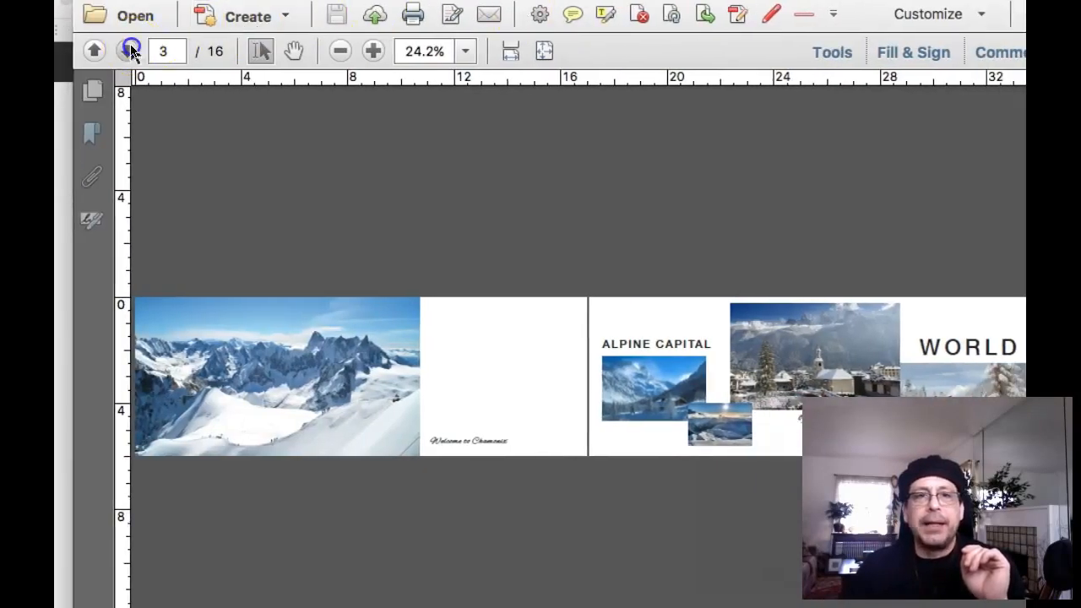
click(127, 51)
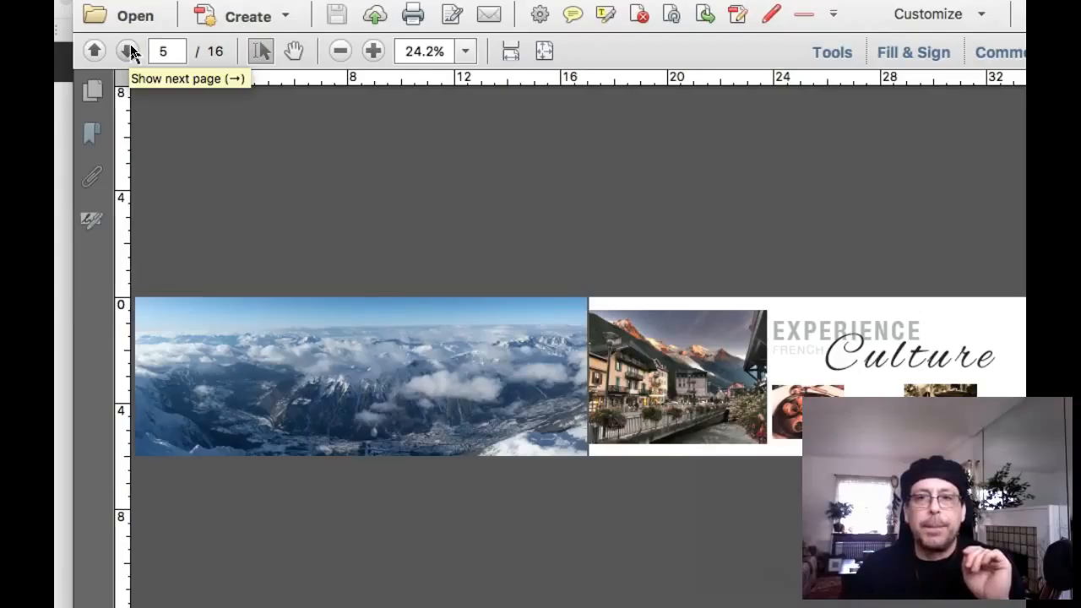
click(128, 50)
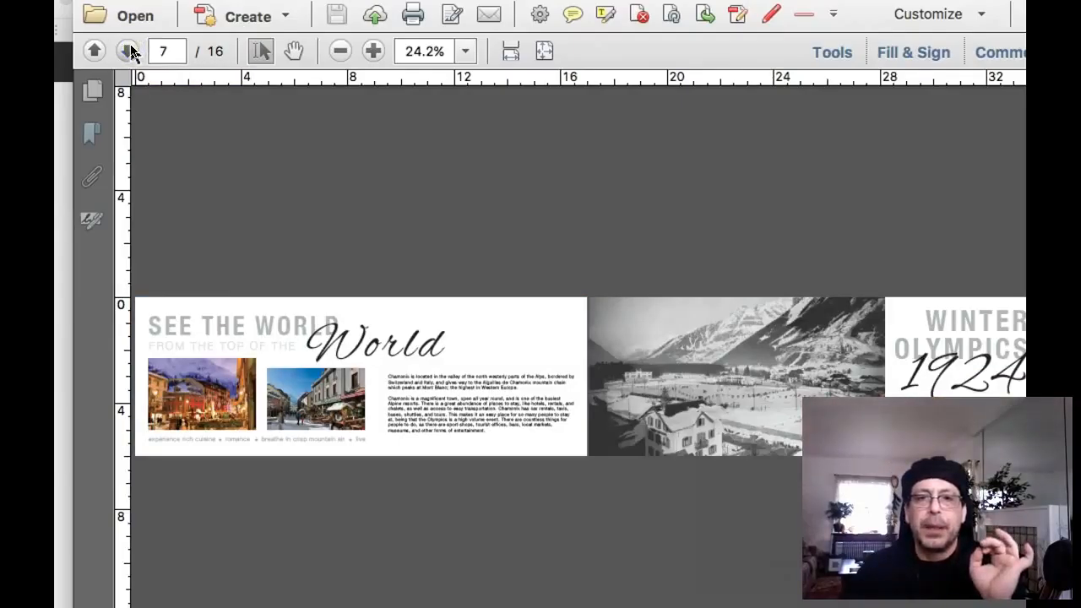
click(130, 50)
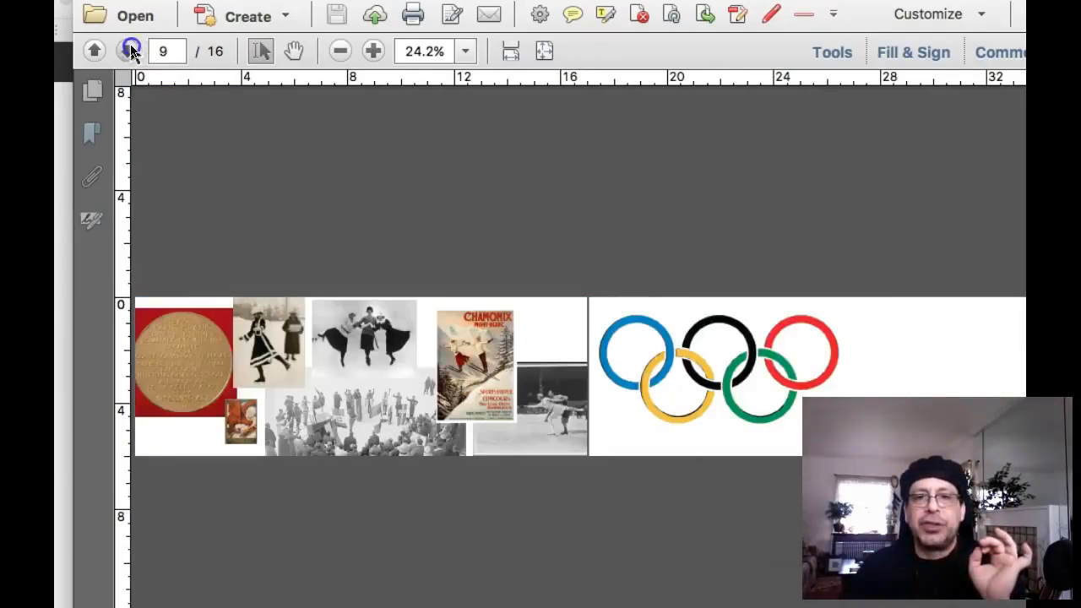
click(129, 51)
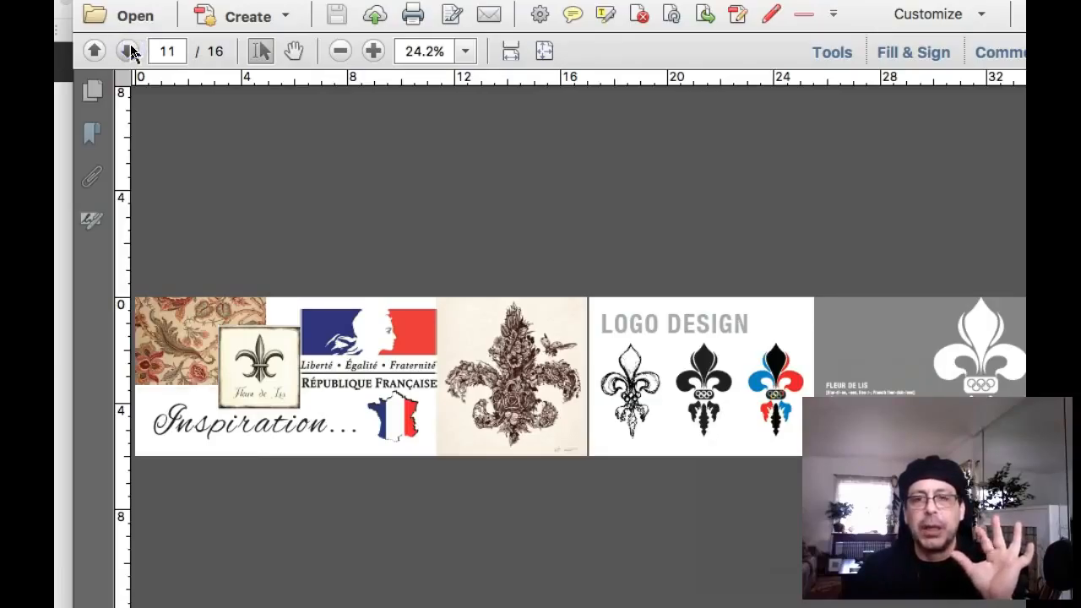
click(128, 51)
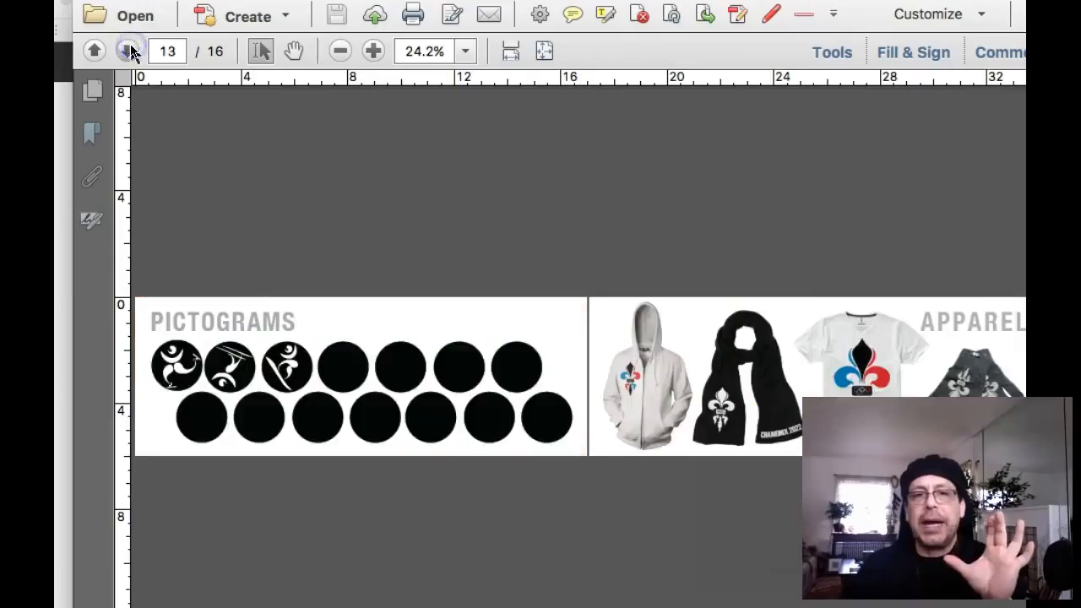
mouse_move(127, 50)
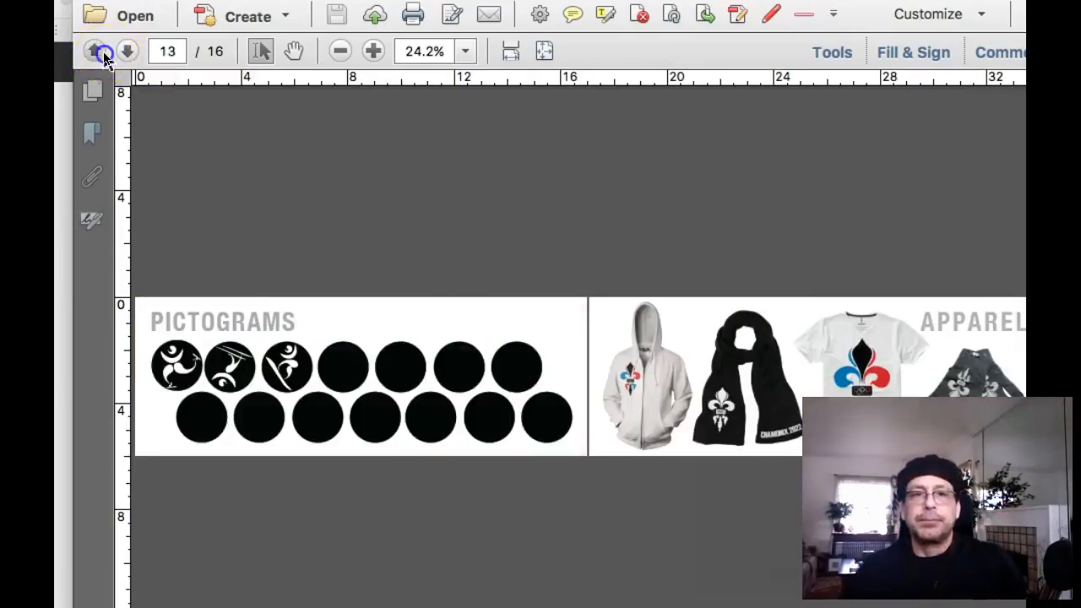
- Page back from page 15, briefly forward, then back to page 8's See the World spread
click(93, 50)
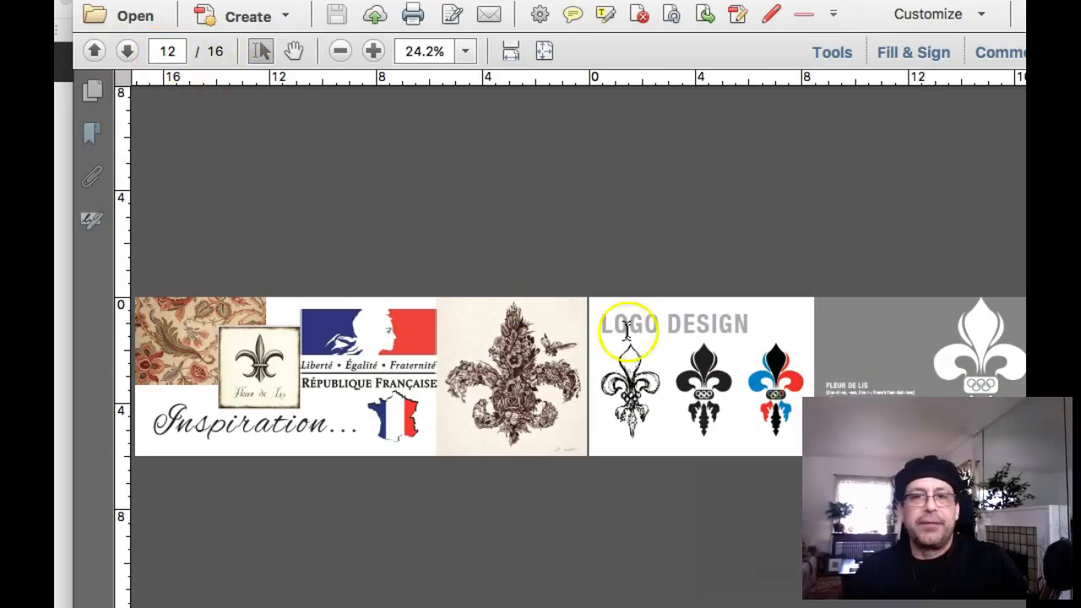
mouse_move(946, 338)
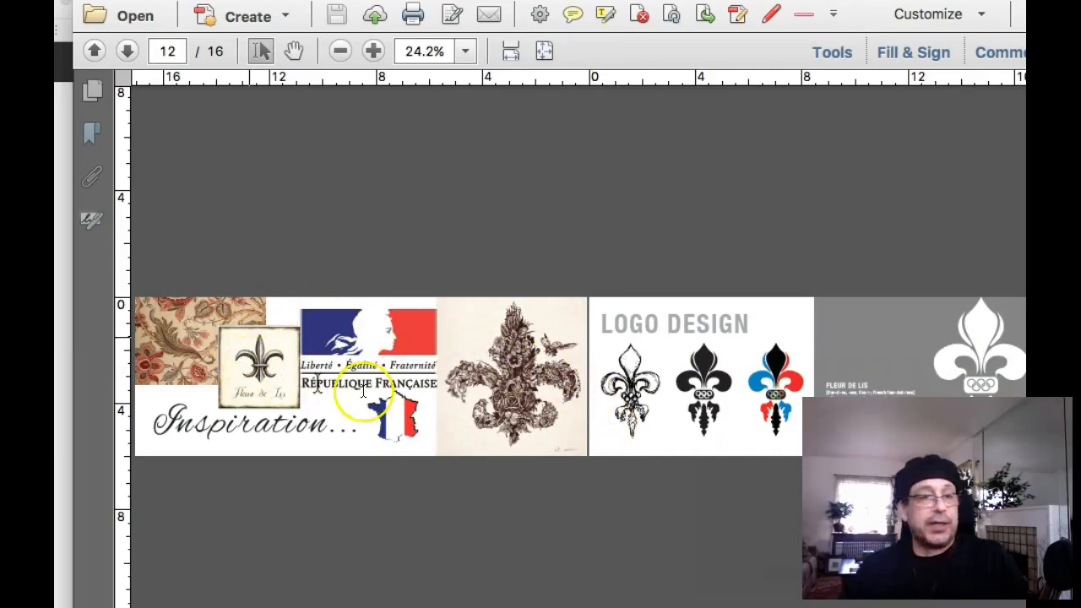
mouse_move(431, 414)
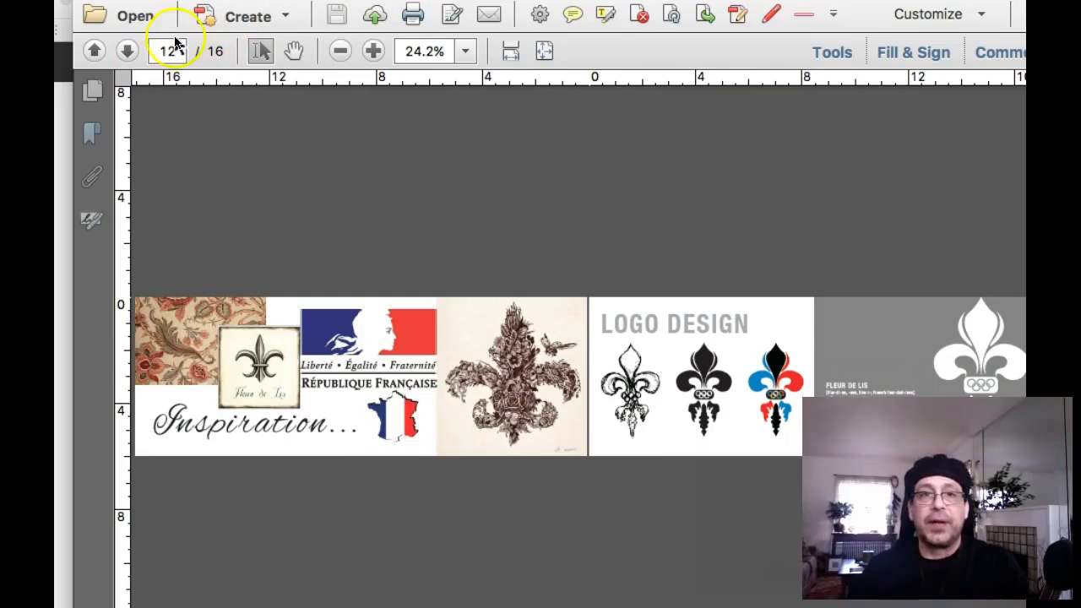
click(126, 50)
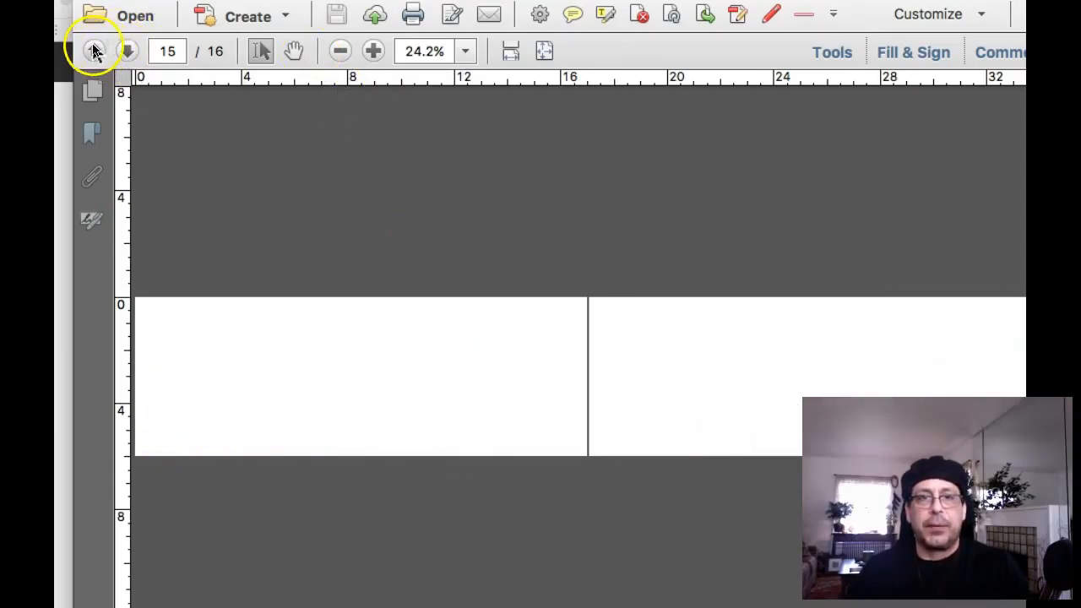
click(94, 51)
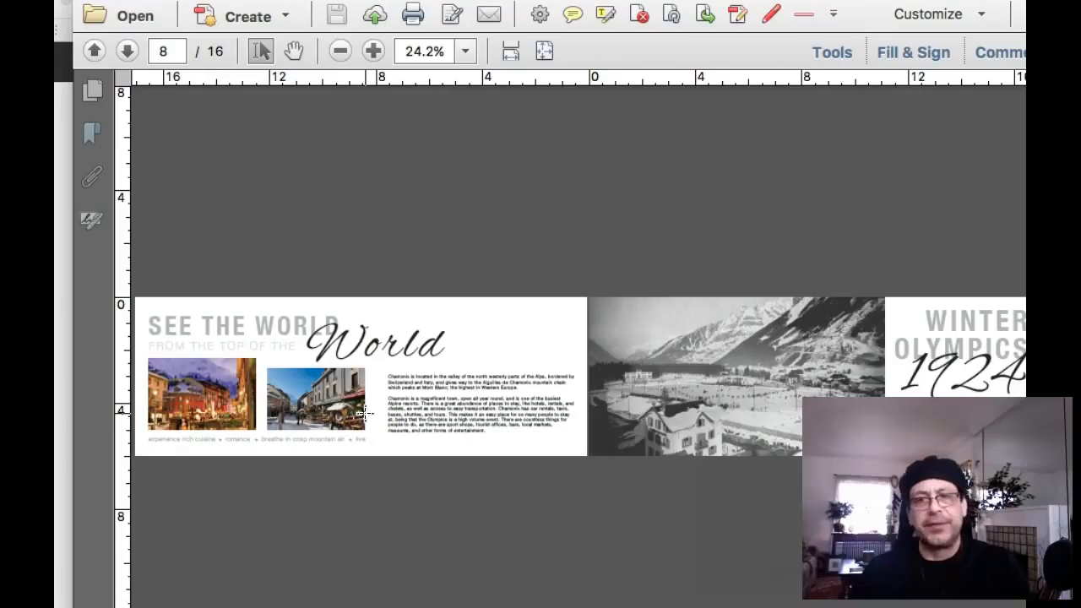
mouse_move(634, 446)
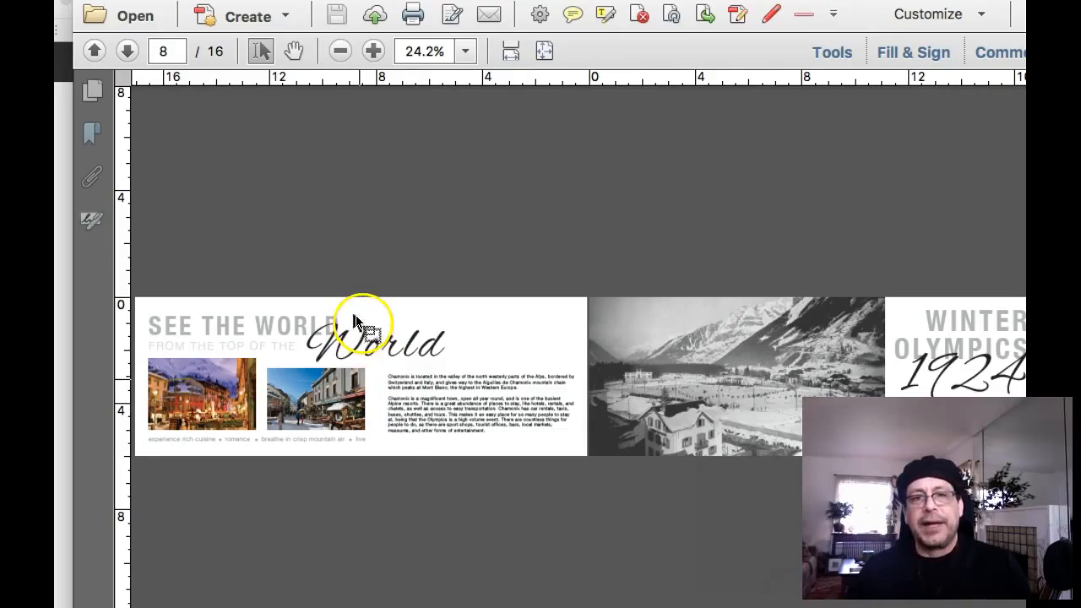
mouse_move(380, 443)
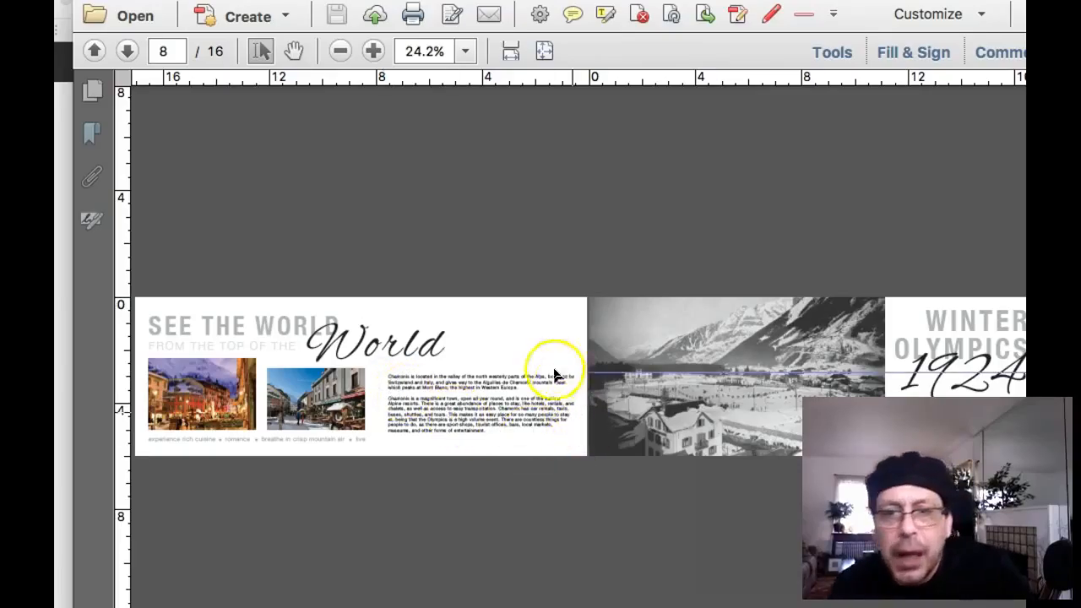
mouse_move(365, 88)
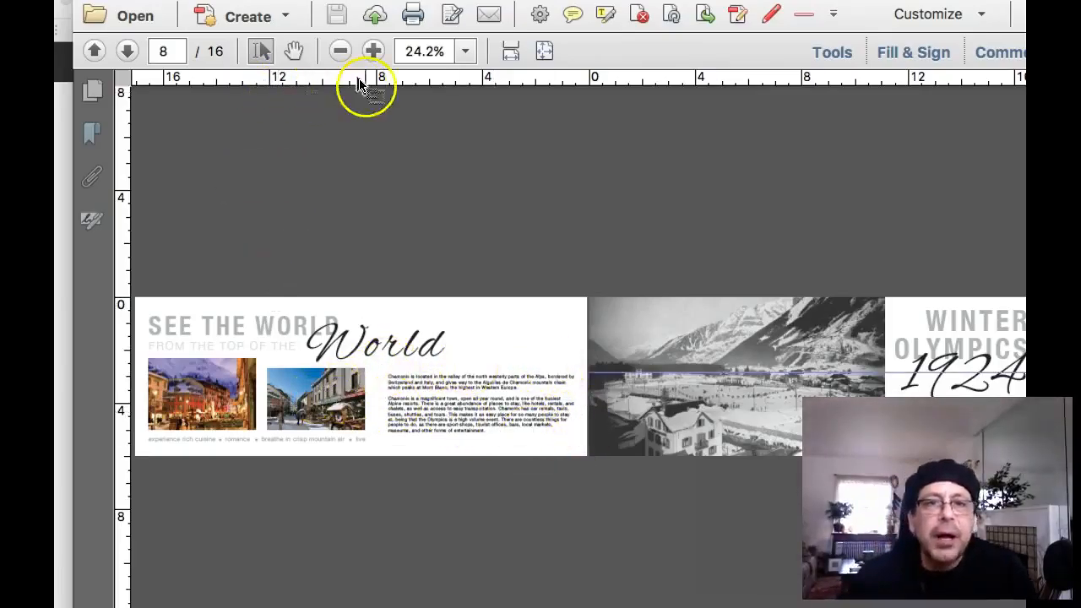
mouse_move(421, 292)
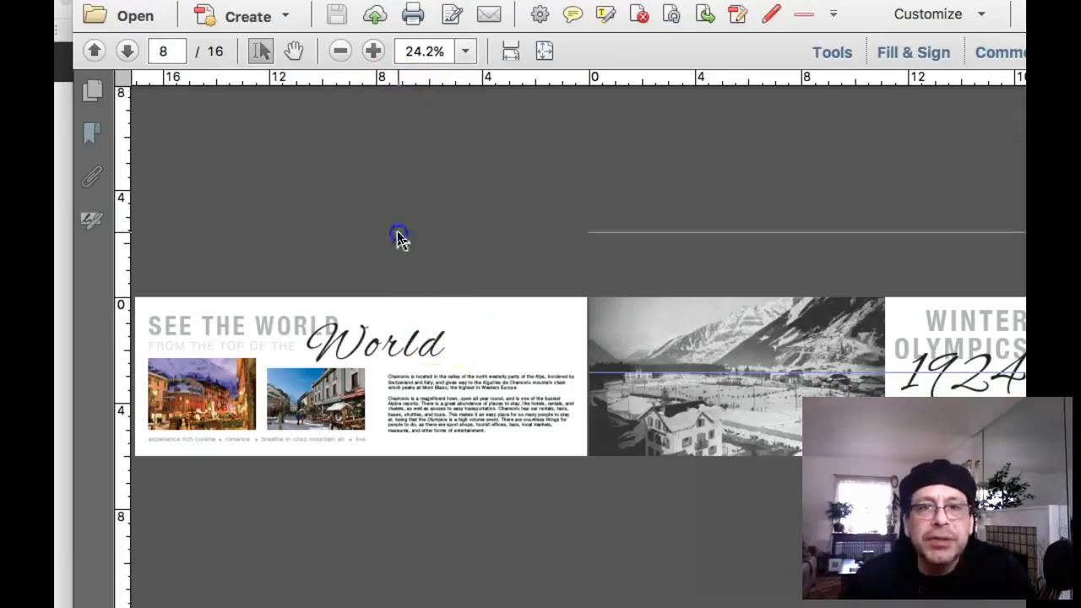
mouse_move(647, 127)
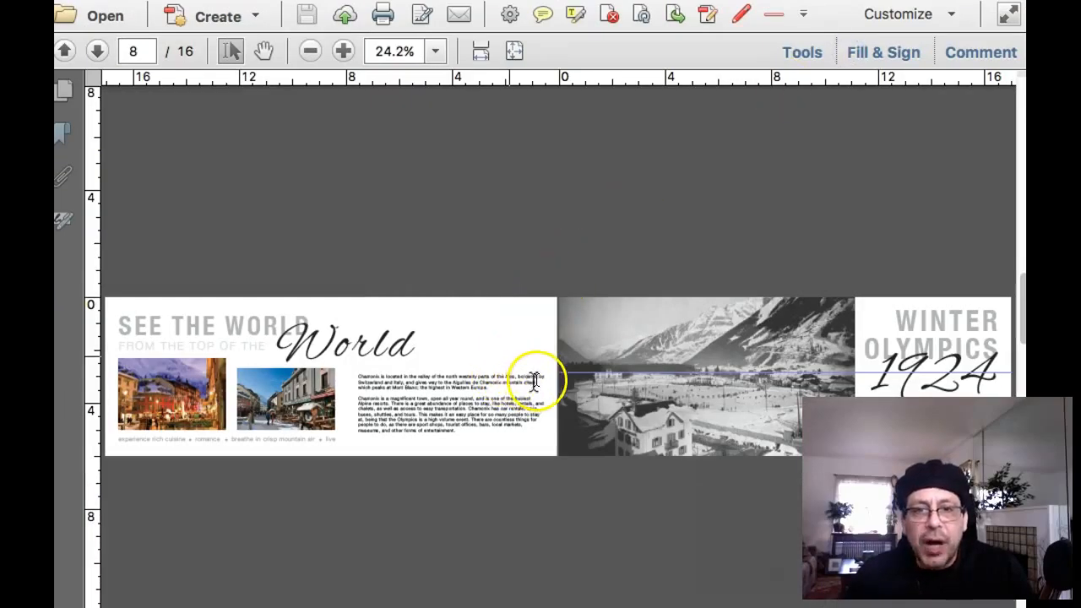
mouse_move(317, 378)
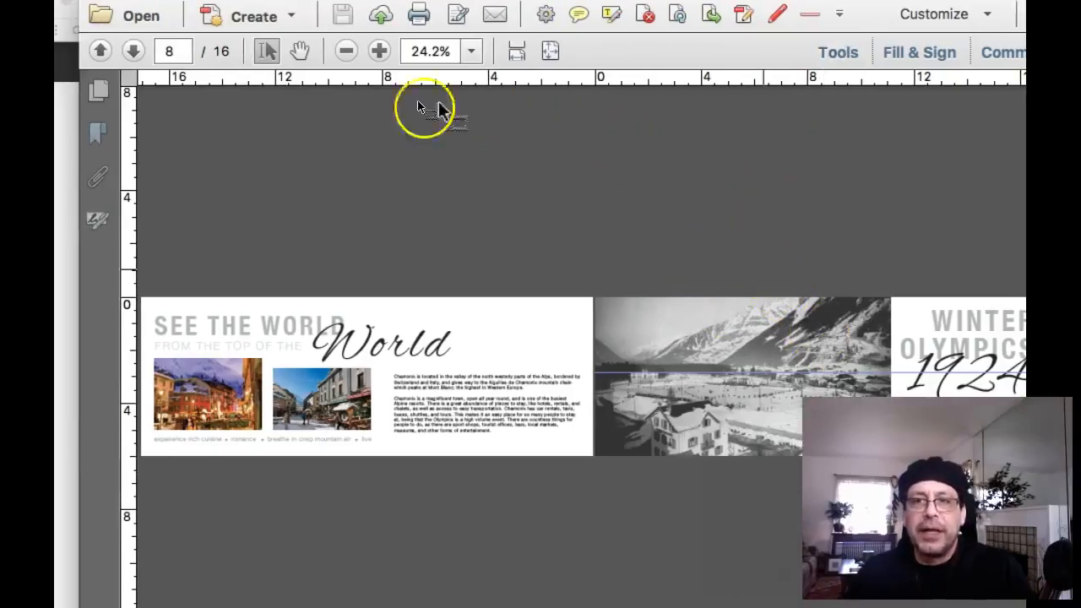
- Page forward past the logo and pictograms spreads, back to the cover, then ahead to page 3
click(133, 51)
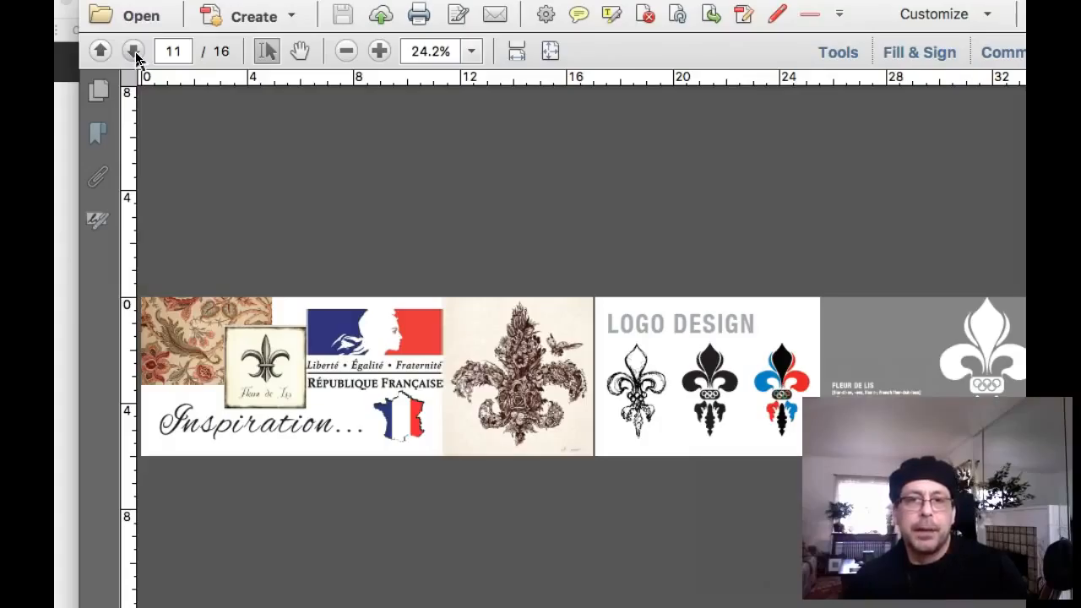
click(134, 51)
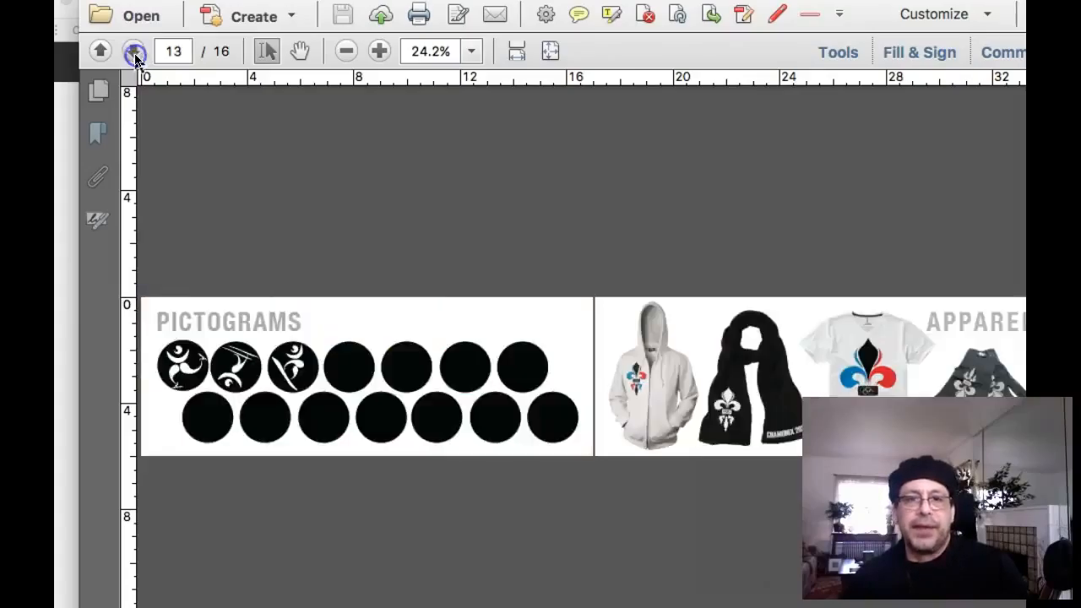
click(132, 50)
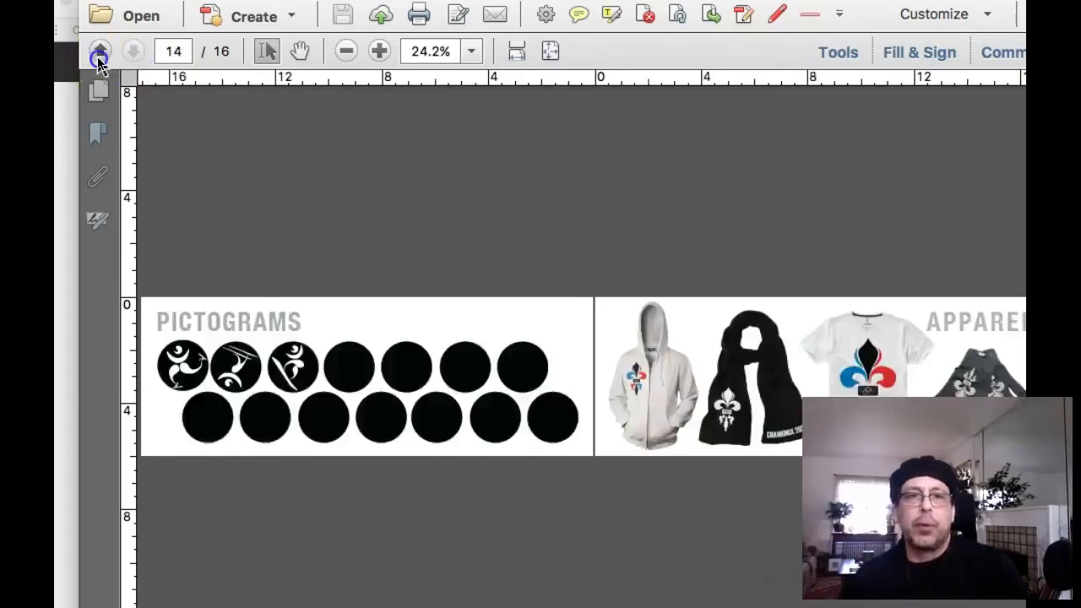
click(99, 51)
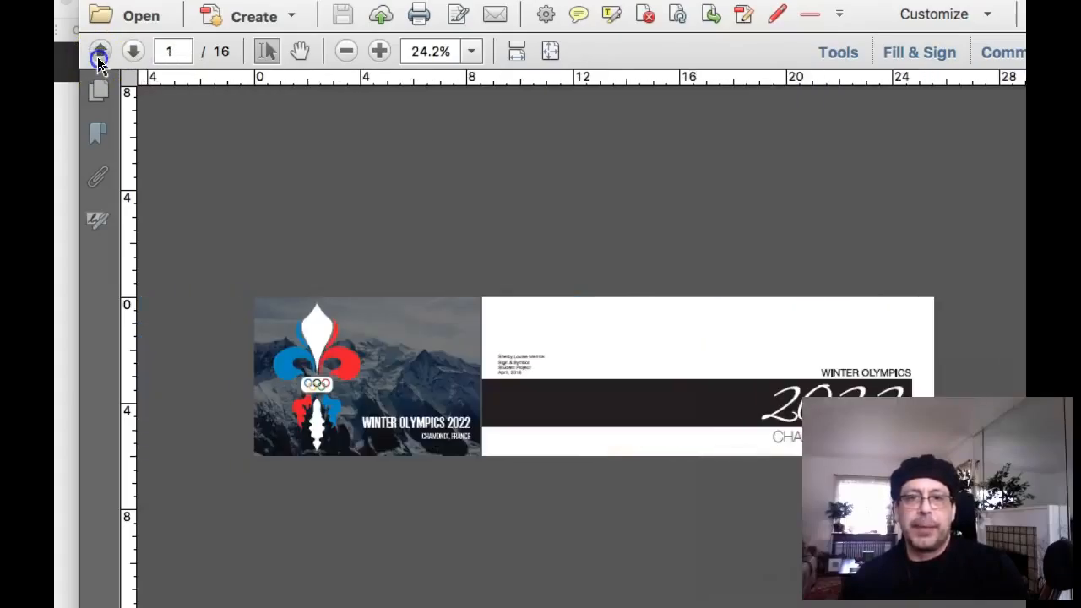
click(133, 52)
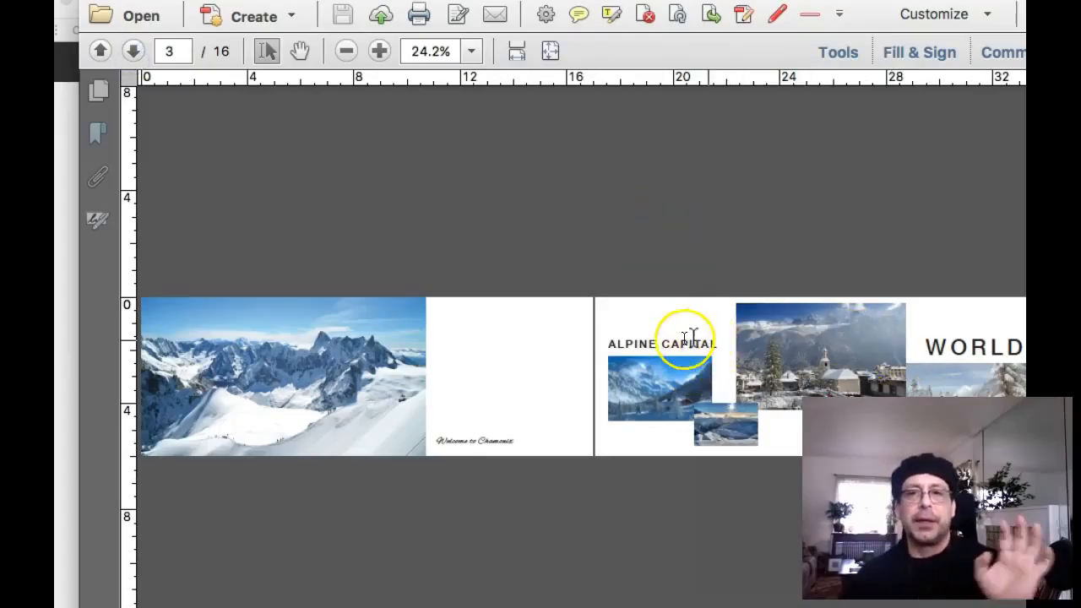
mouse_move(633, 345)
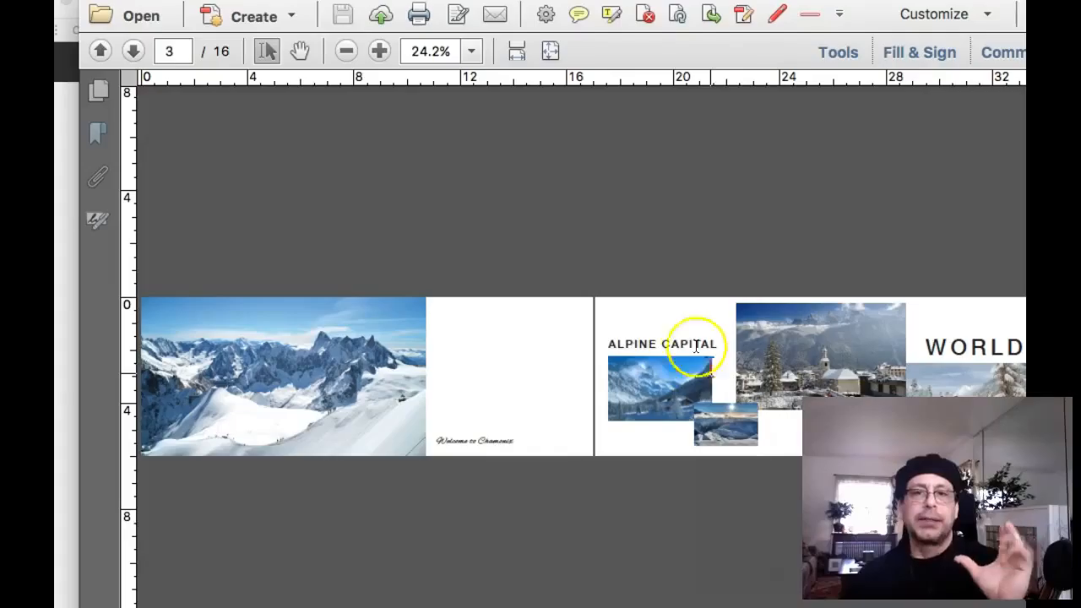
mouse_move(680, 342)
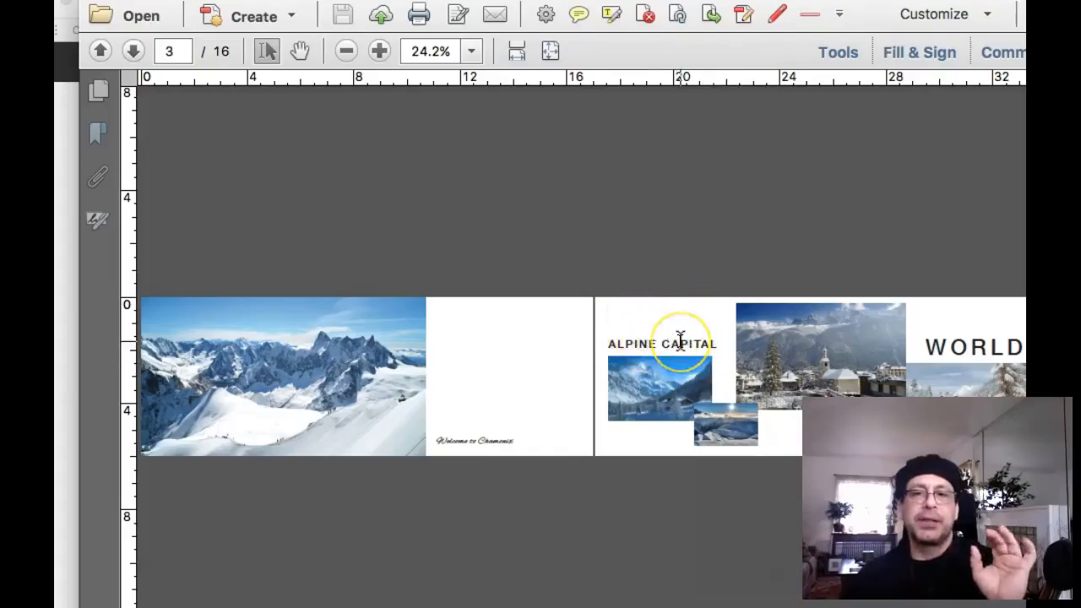
mouse_move(641, 332)
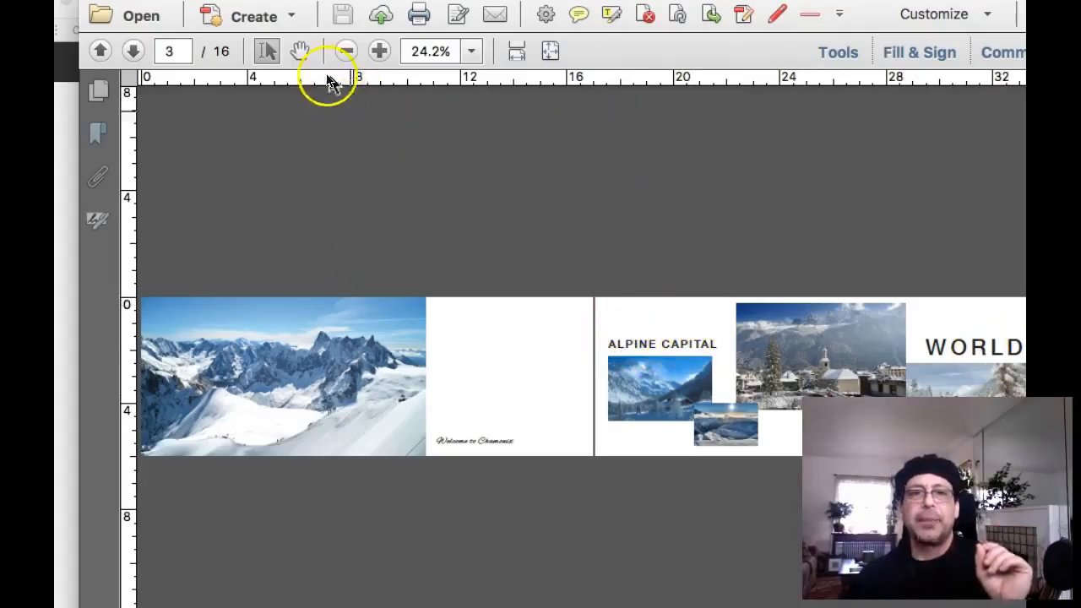
- Page forward through See the World to the pictograms spread, then back one to page 12
click(132, 50)
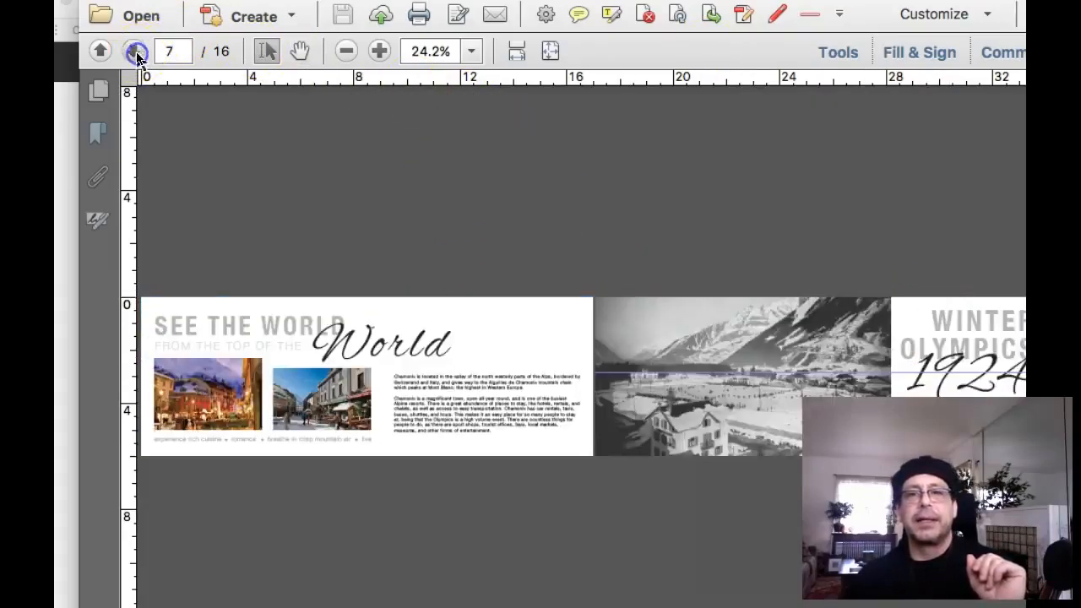
mouse_move(134, 51)
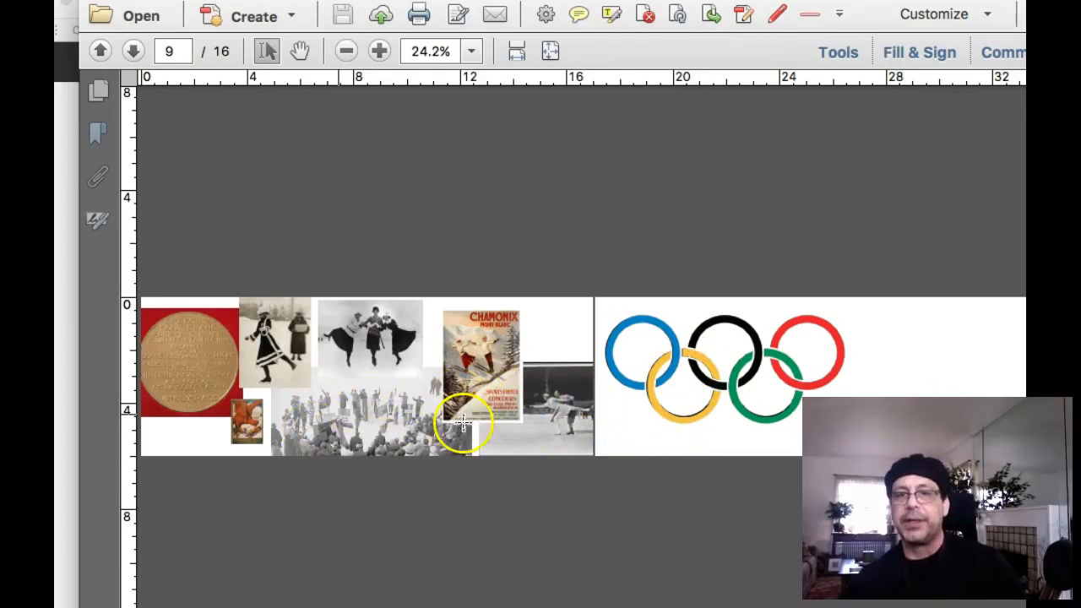
click(132, 51)
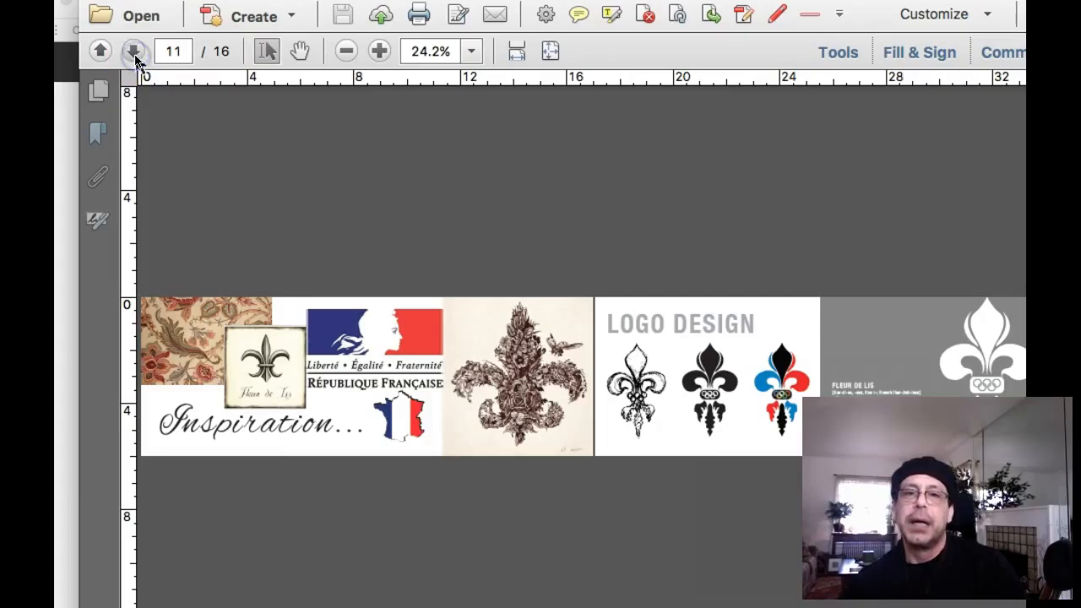
click(133, 51)
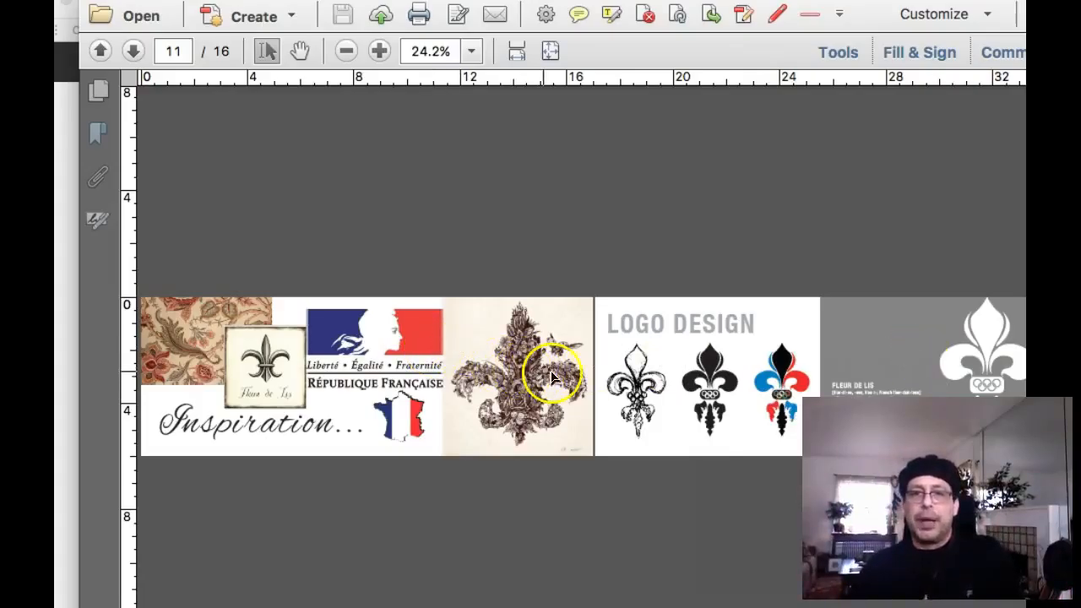
click(132, 51)
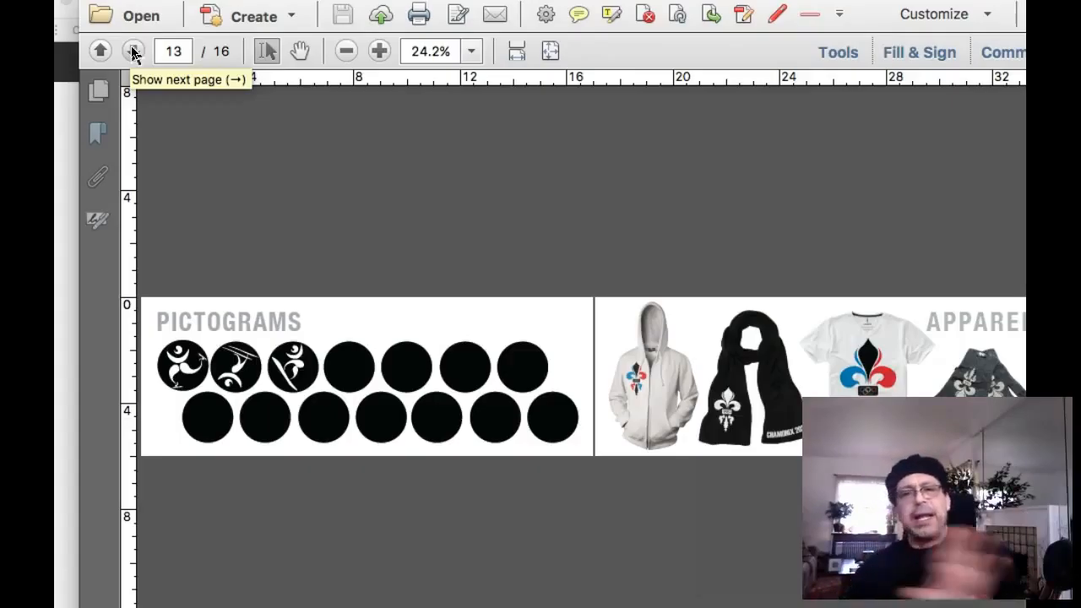
mouse_move(629, 298)
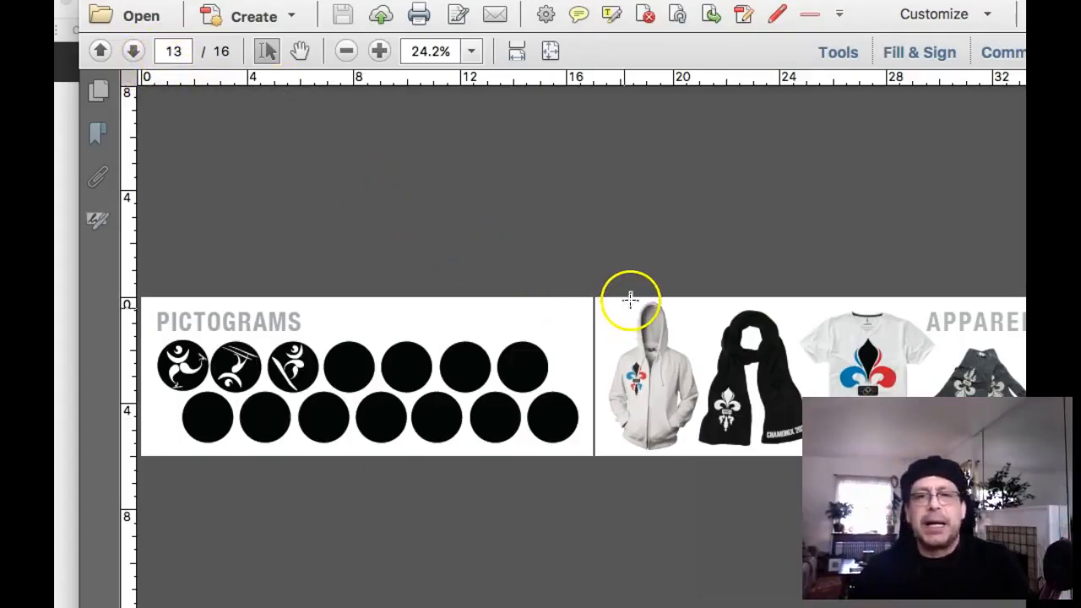
click(100, 50)
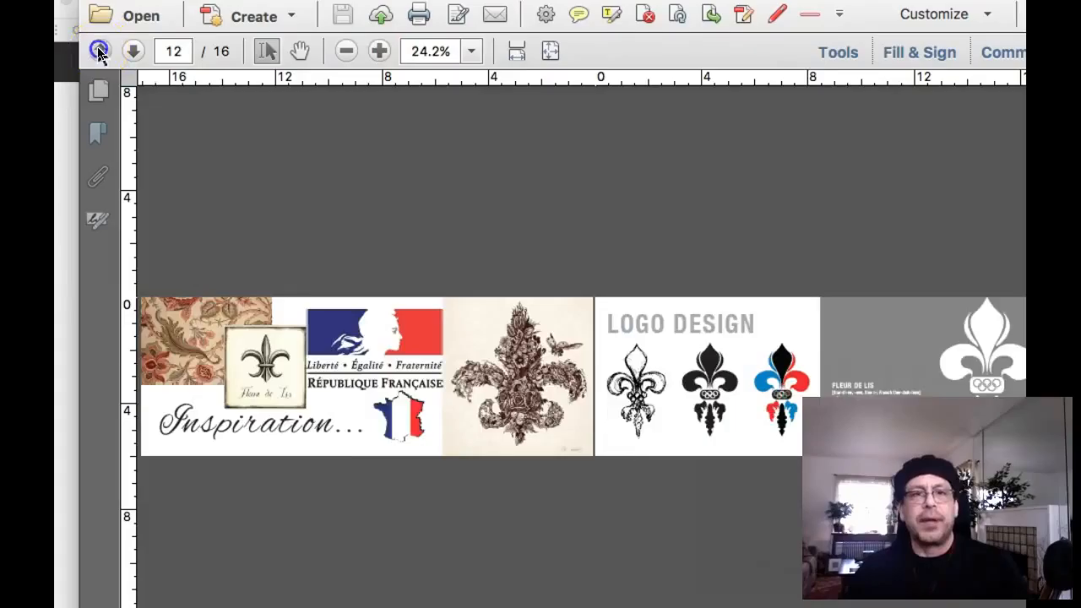
- Page back from page 12 through See the World and Alpine Capital to page 2
click(99, 52)
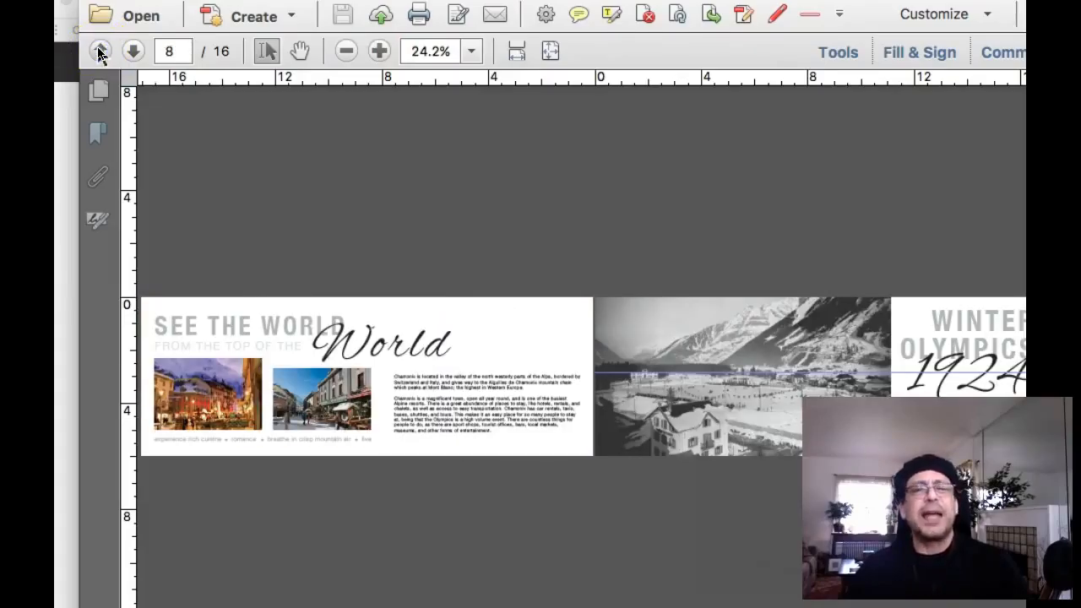
click(99, 51)
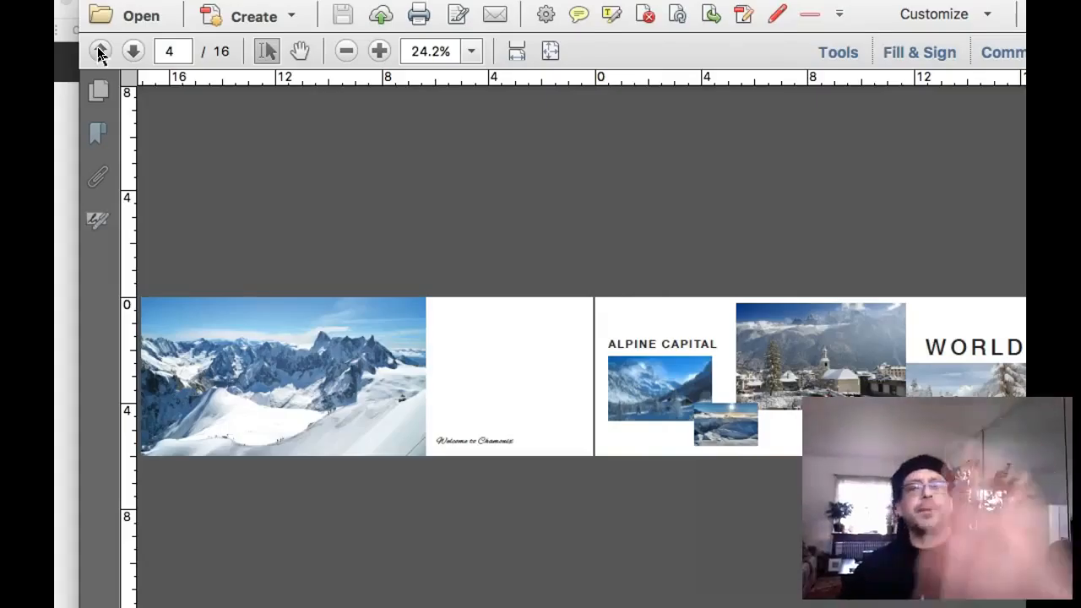
click(98, 51)
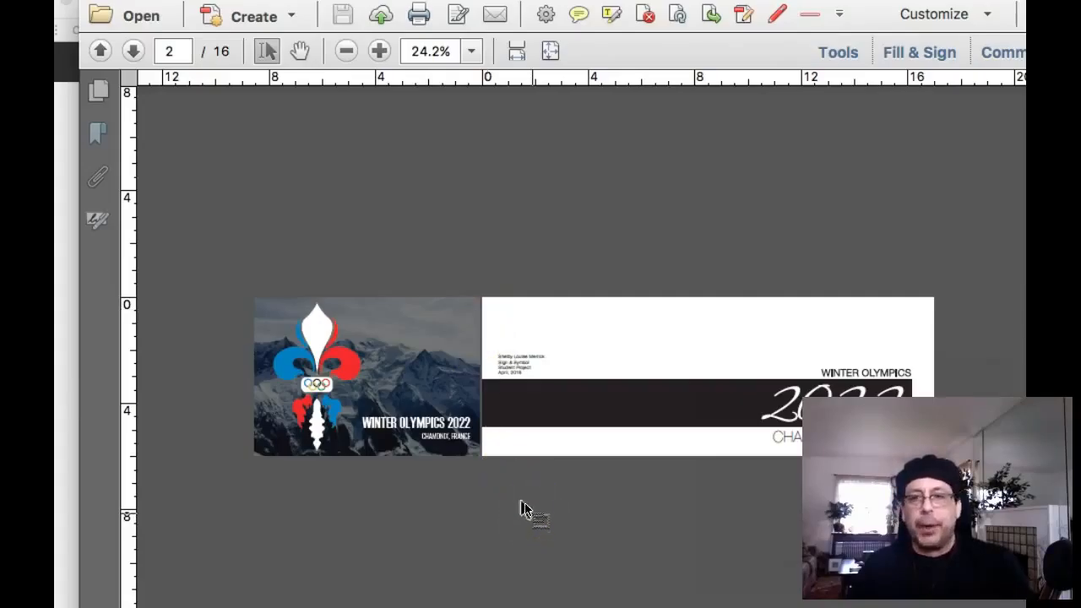
mouse_move(511, 291)
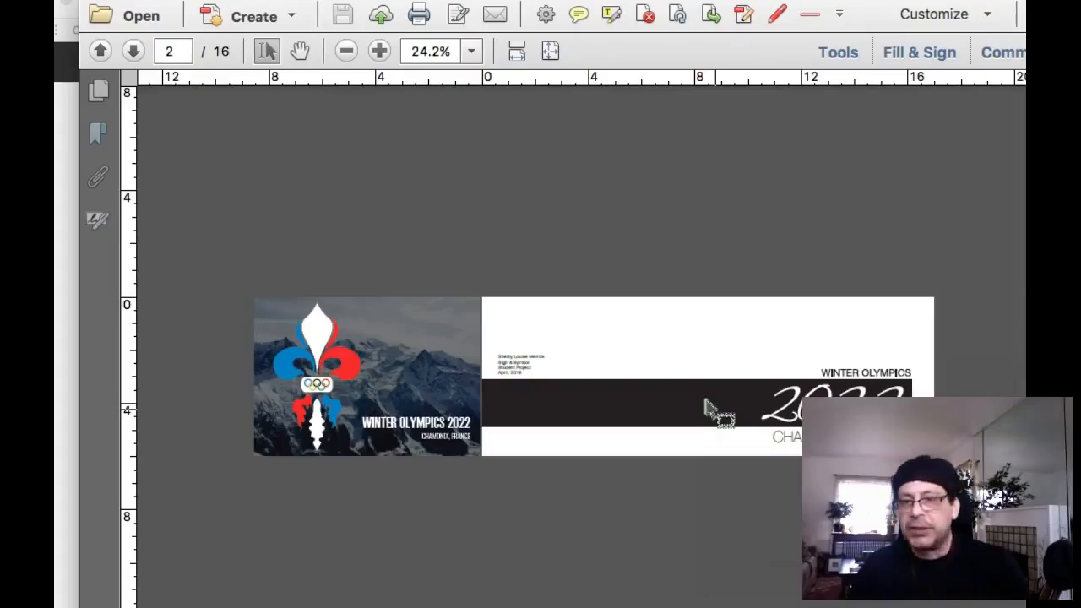
mouse_move(709, 376)
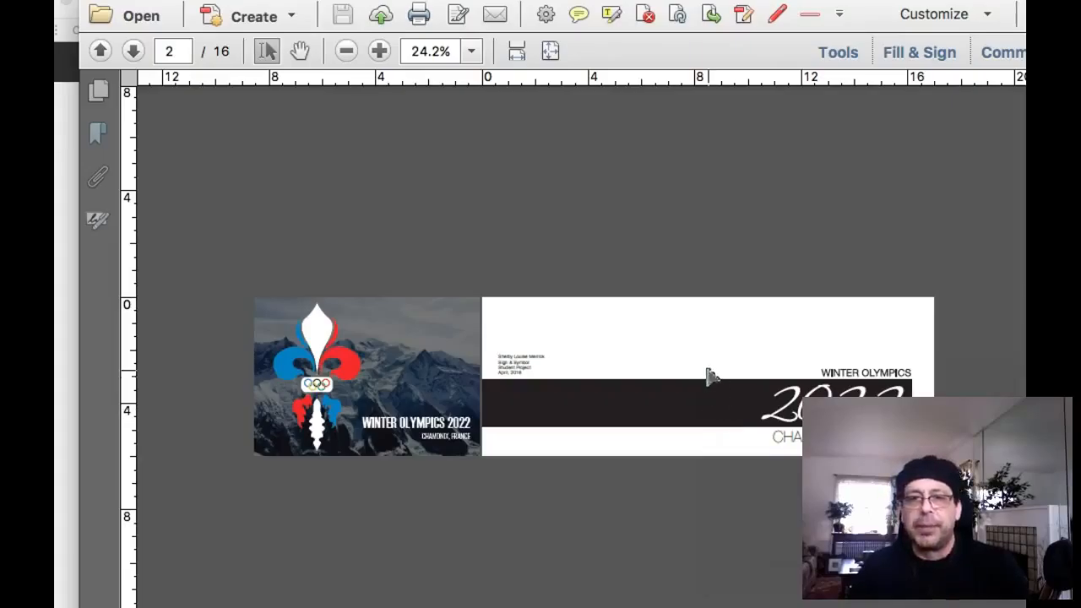